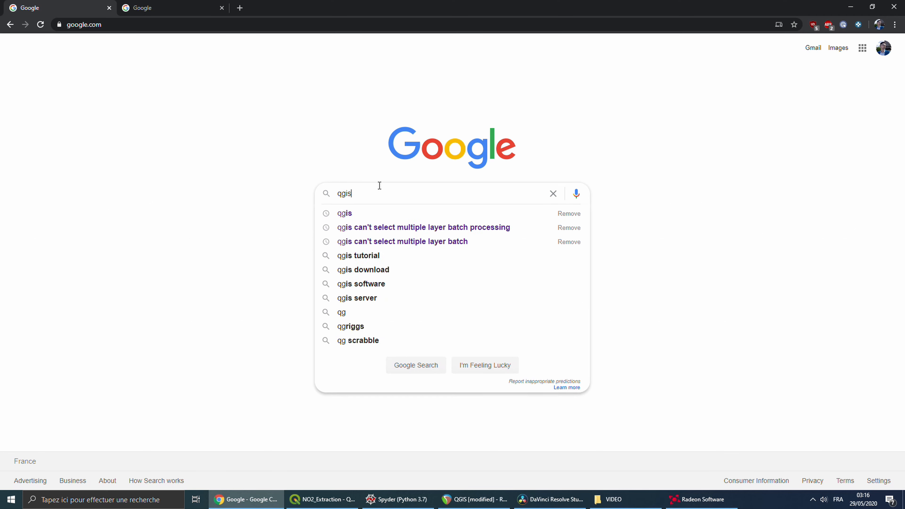
Step: Download the QGIS Windows installer from the official qgis.org download page
{"action": "left_click", "coordinate": [363, 270]}
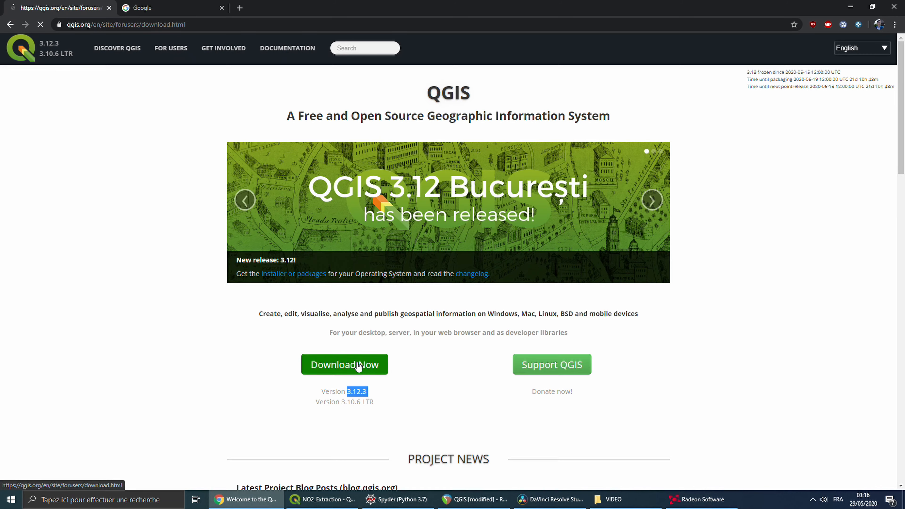
{"action": "left_click", "coordinate": [344, 364]}
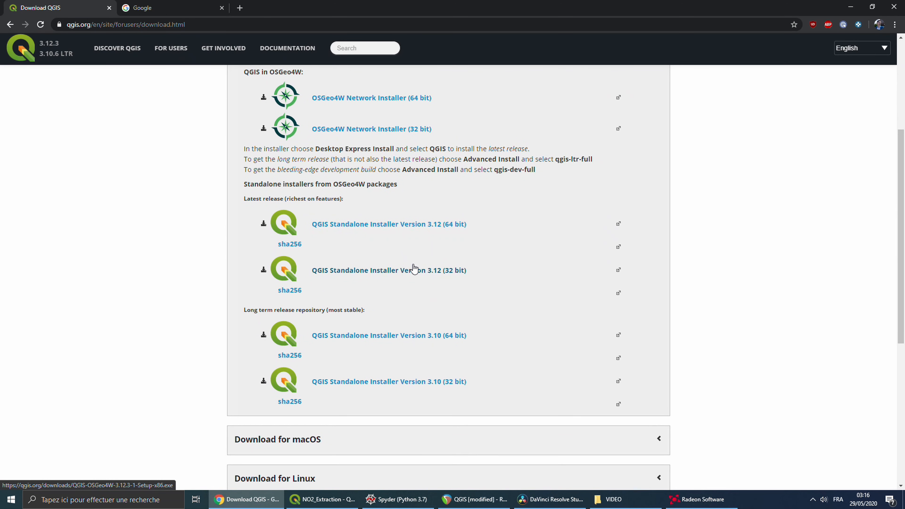
{"action": "left_click", "coordinate": [170, 8]}
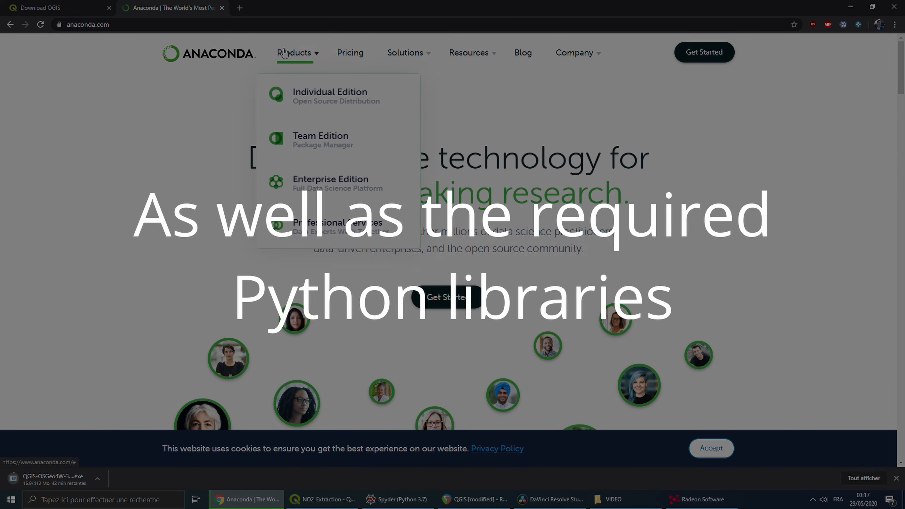
Step: Download the 64-bit Windows Anaconda installer from the Individual Edition page
{"action": "left_click", "coordinate": [330, 95]}
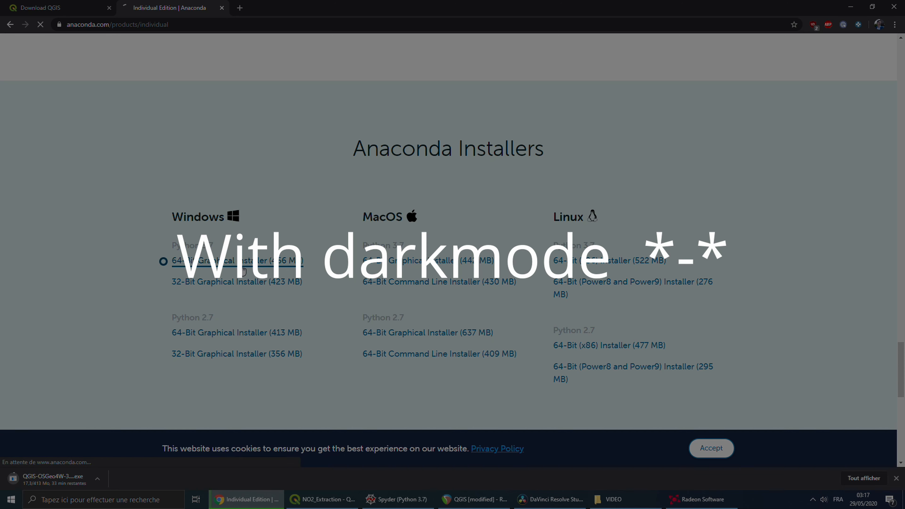
{"action": "left_click", "coordinate": [236, 261]}
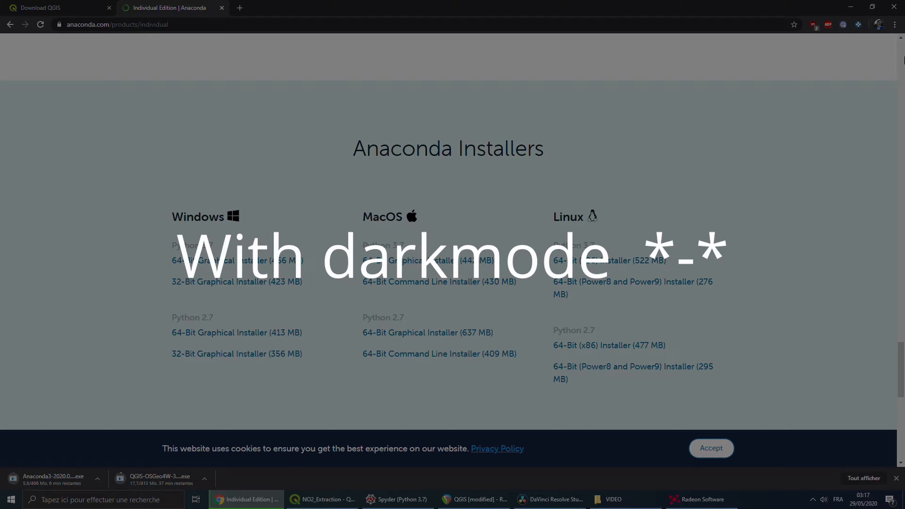
{"action": "left_click", "coordinate": [779, 209]}
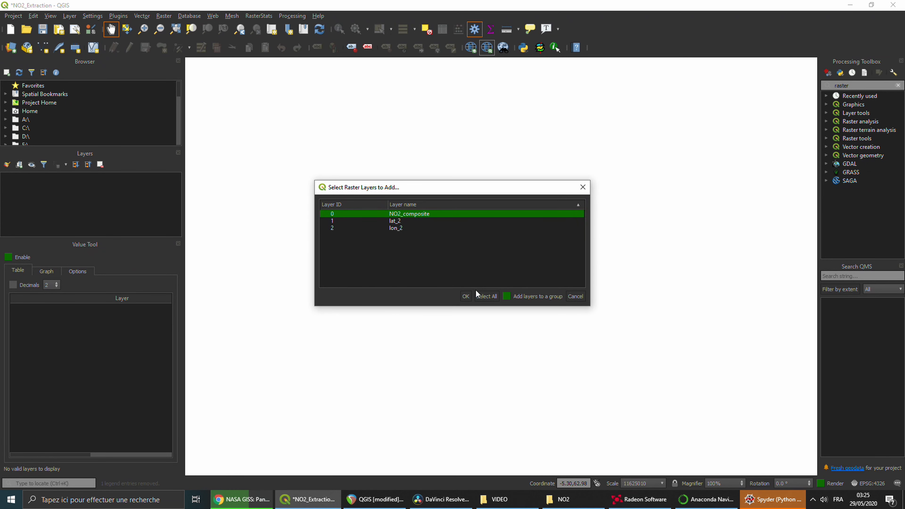
Step: Add NO2_composite to the project and read its per-band values with the Value Tool
{"action": "left_click", "coordinate": [466, 296]}
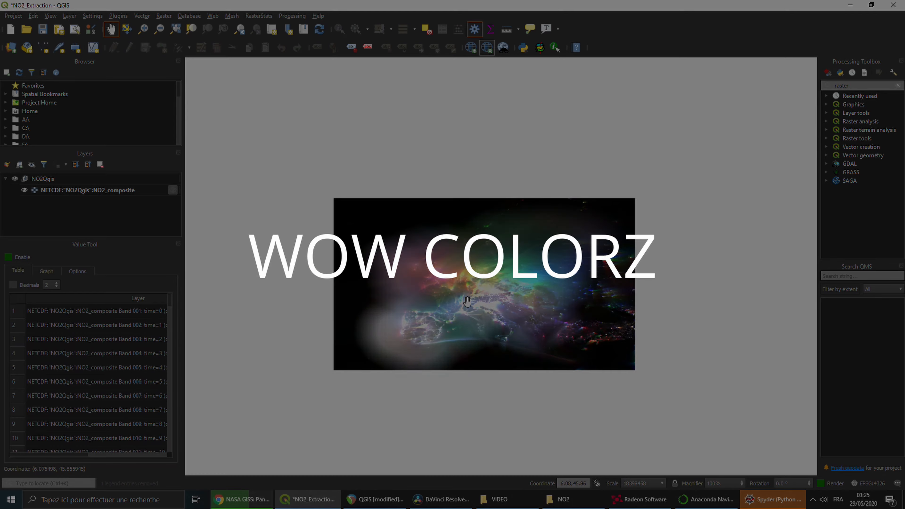
{"action": "scroll", "scroll_direction": "up", "scroll_amount": 3}
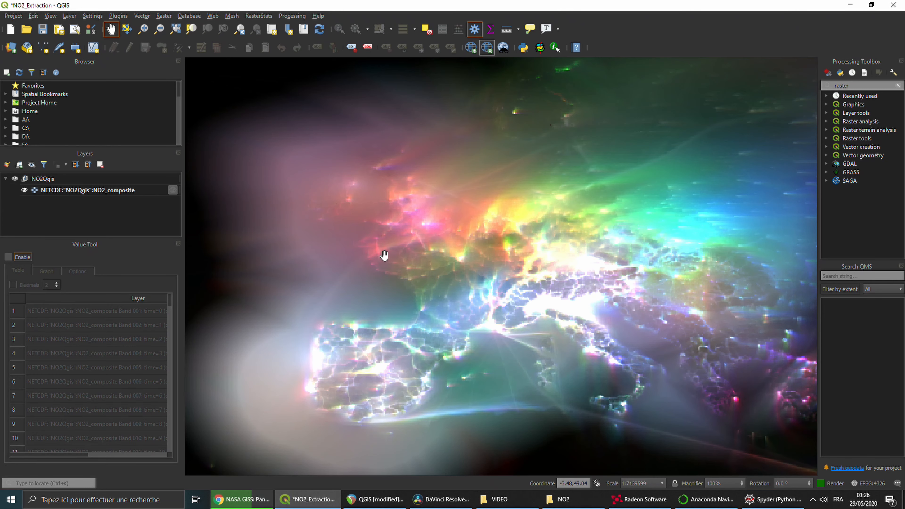
{"action": "left_click", "coordinate": [9, 257]}
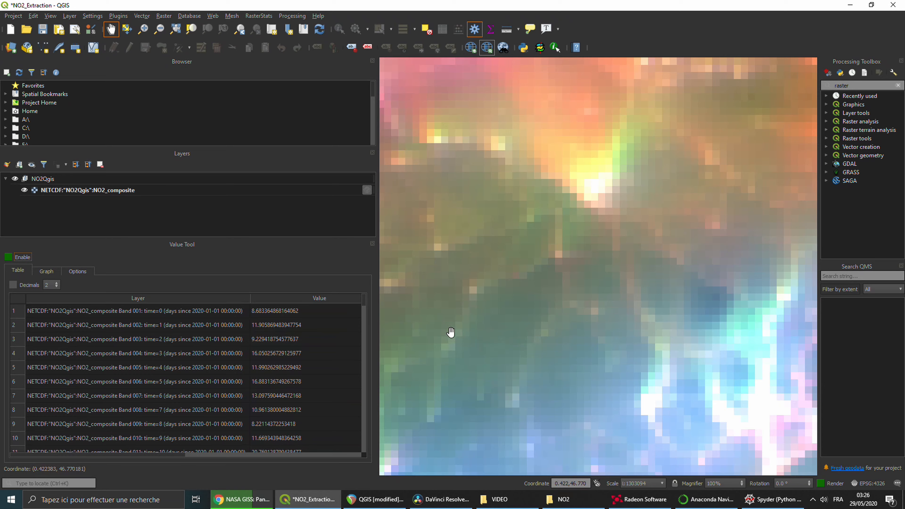
Step: Review the Gmail thread clarifying pollutant thresholds for daily exceedance counts
{"action": "left_click", "coordinate": [242, 499]}
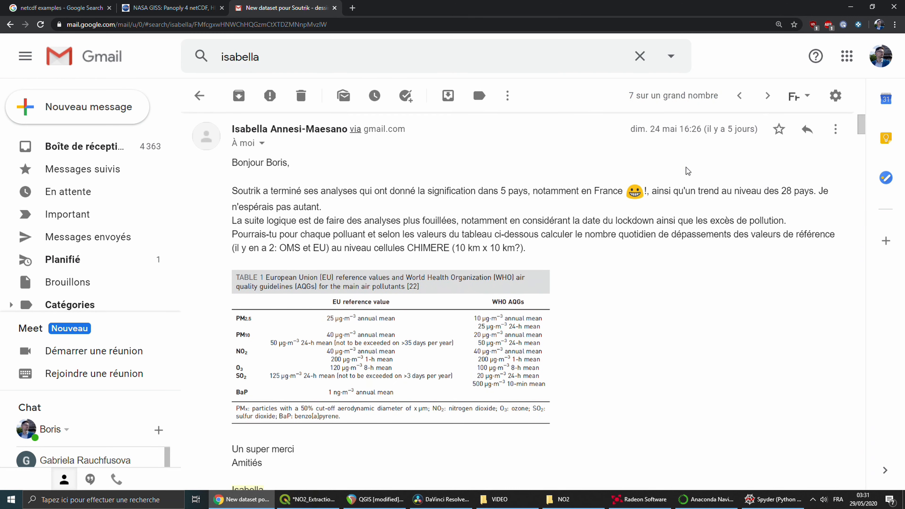
{"action": "scroll", "scroll_direction": "down", "scroll_amount": 3}
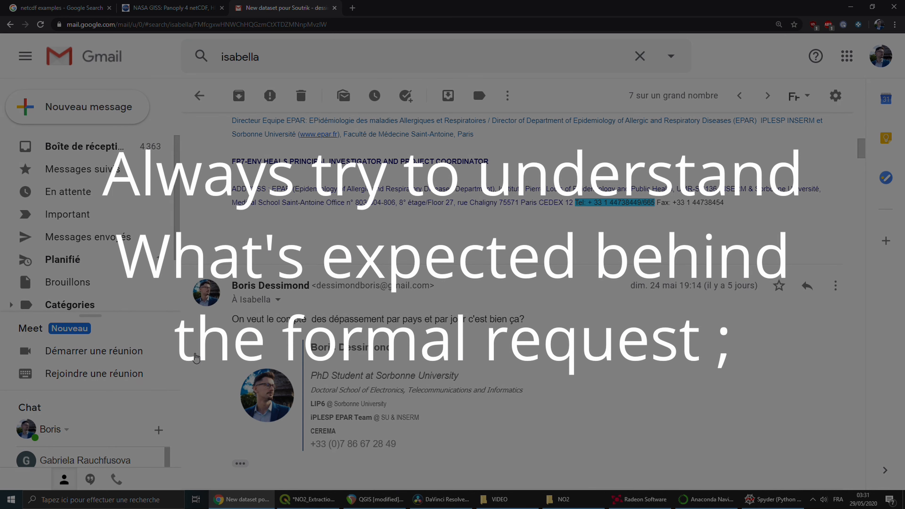
{"action": "scroll", "scroll_direction": "down", "scroll_amount": 3}
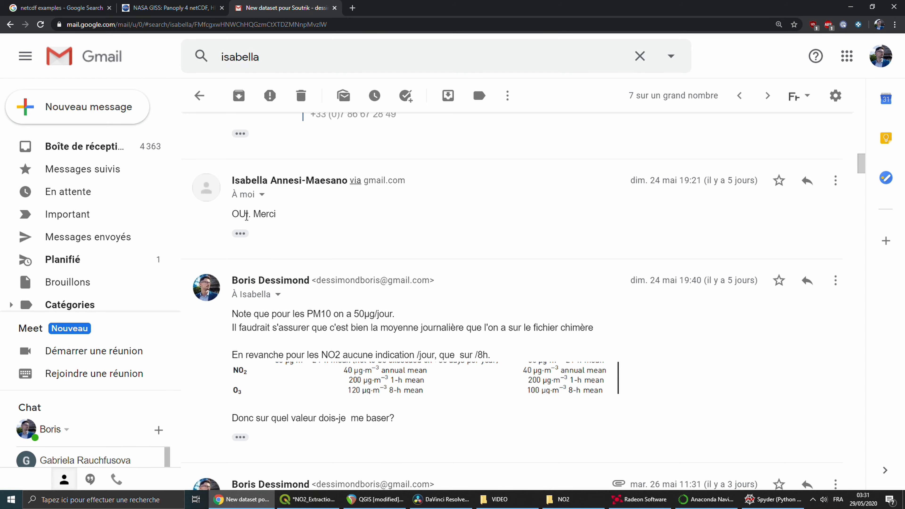
Step: Find and launch the Raster calculator algorithm from the Processing Toolbox
{"action": "left_click", "coordinate": [307, 499]}
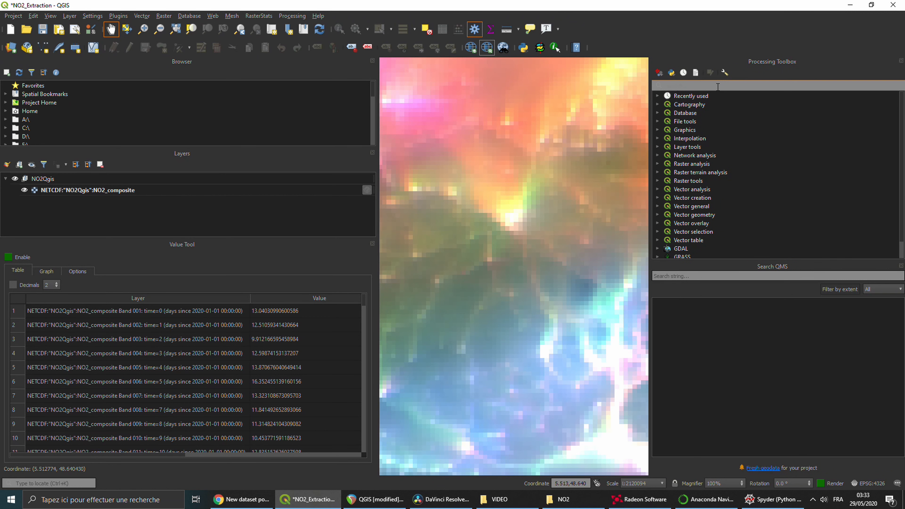
{"action": "type", "text": "raster"}
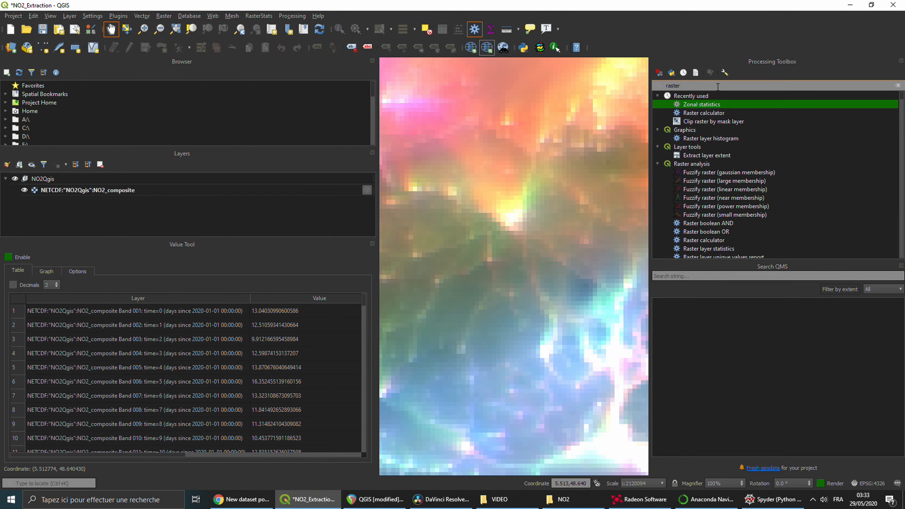
{"action": "double_click", "coordinate": [703, 112]}
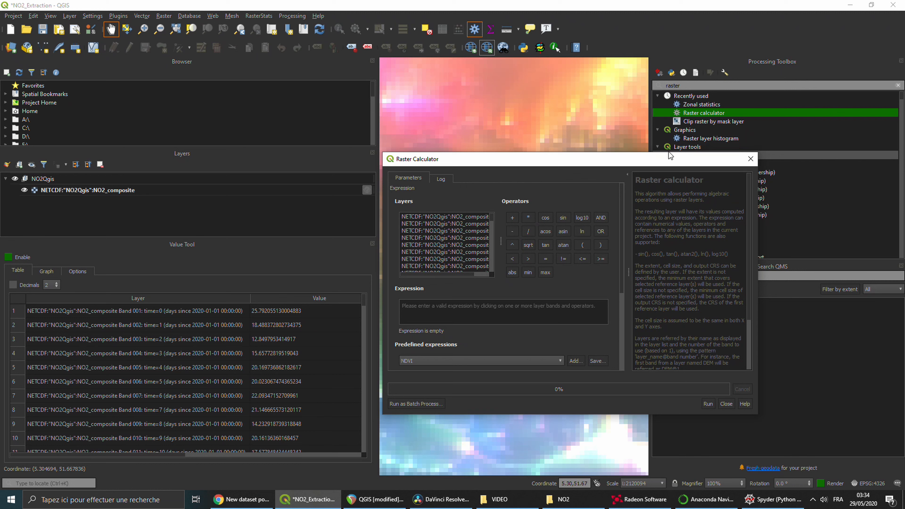
{"action": "mouse_move", "coordinate": [526, 333]}
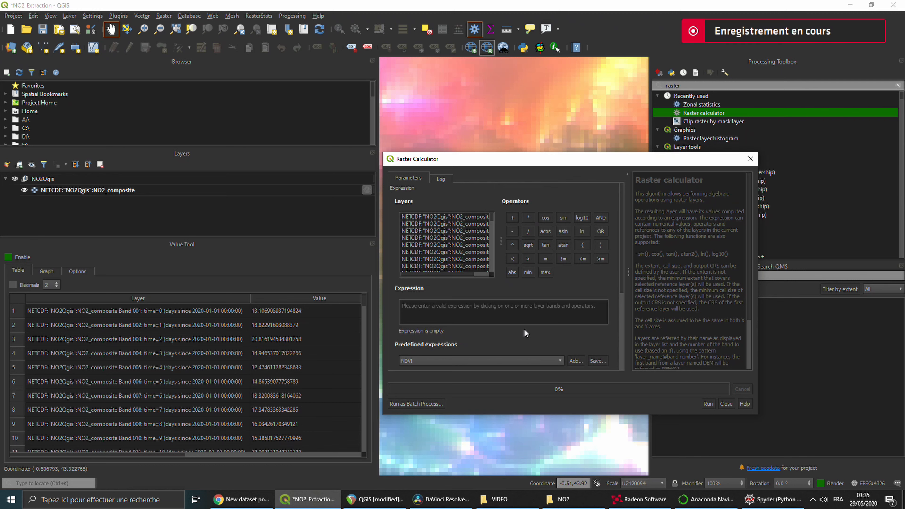
Step: Build the expression NO2_composite band 14 > 40 in the calculator
{"action": "left_click", "coordinate": [445, 252]}
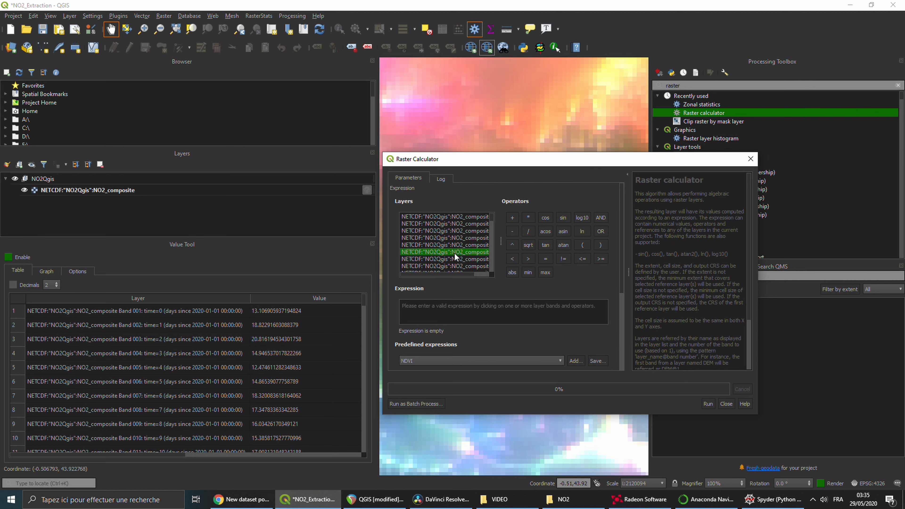
{"action": "double_click", "coordinate": [444, 245]}
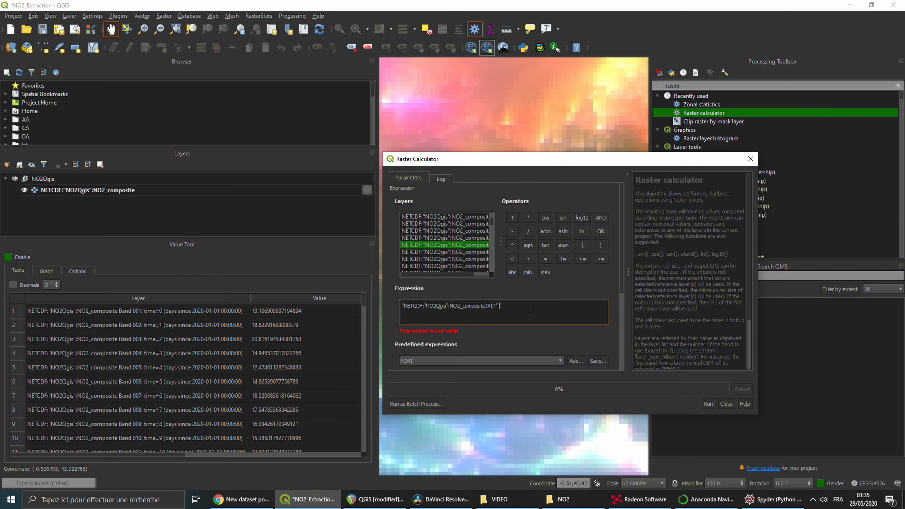
{"action": "type", "text": "> 40"}
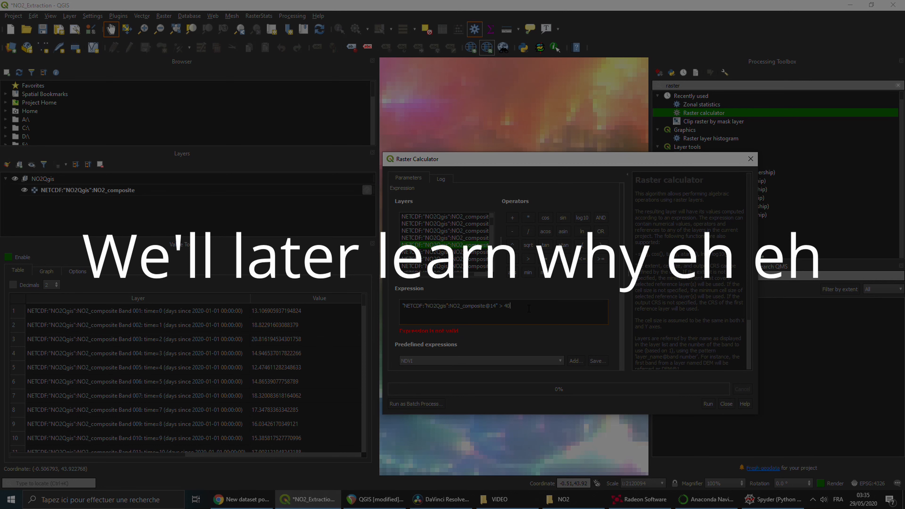
{"action": "mouse_move", "coordinate": [536, 347]}
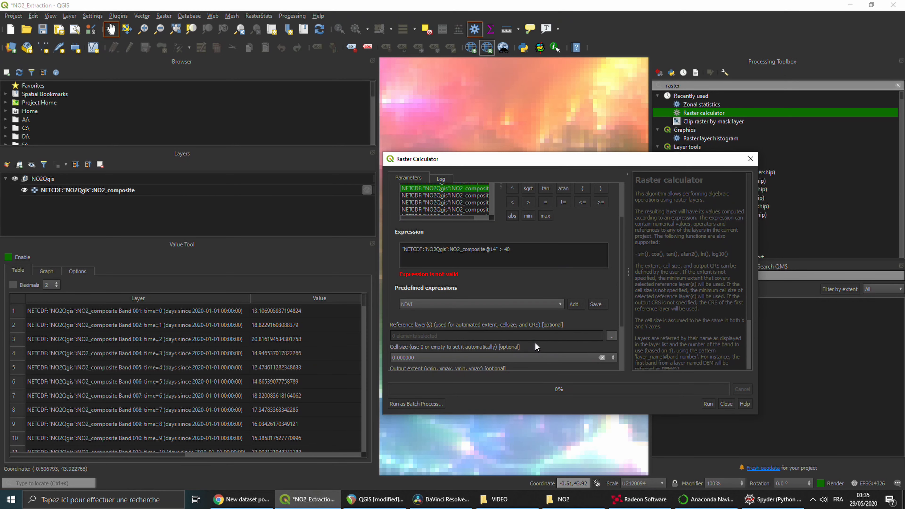
{"action": "mouse_move", "coordinate": [432, 404]}
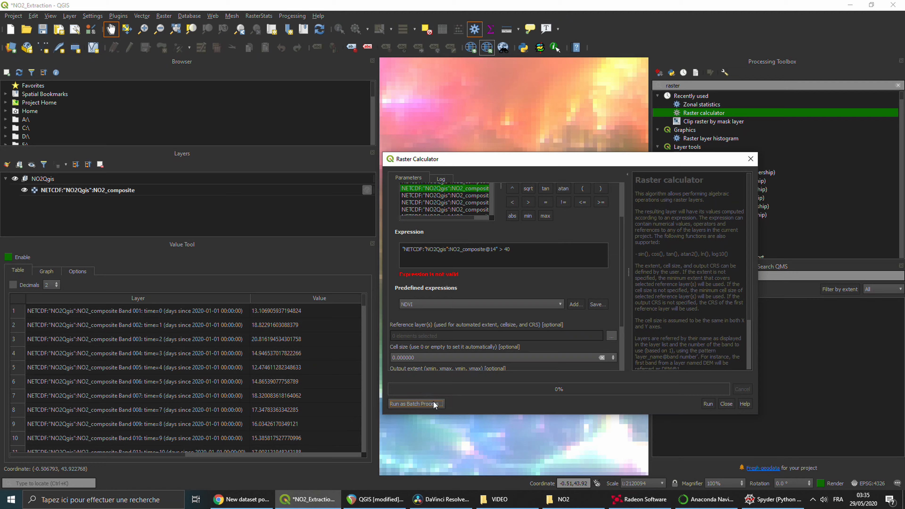
Step: Switch to batch mode and set NO2_composite as reference layer on two rows
{"action": "left_click", "coordinate": [415, 403]}
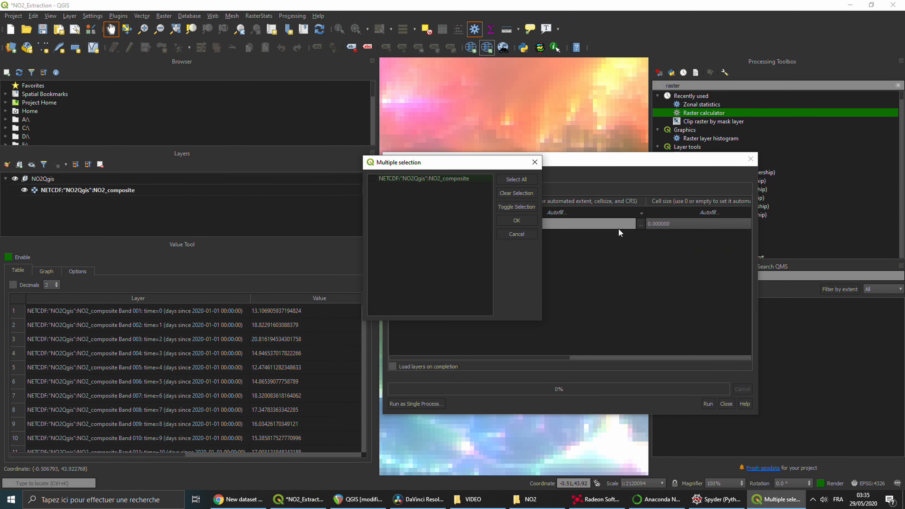
{"action": "left_click", "coordinate": [428, 178]}
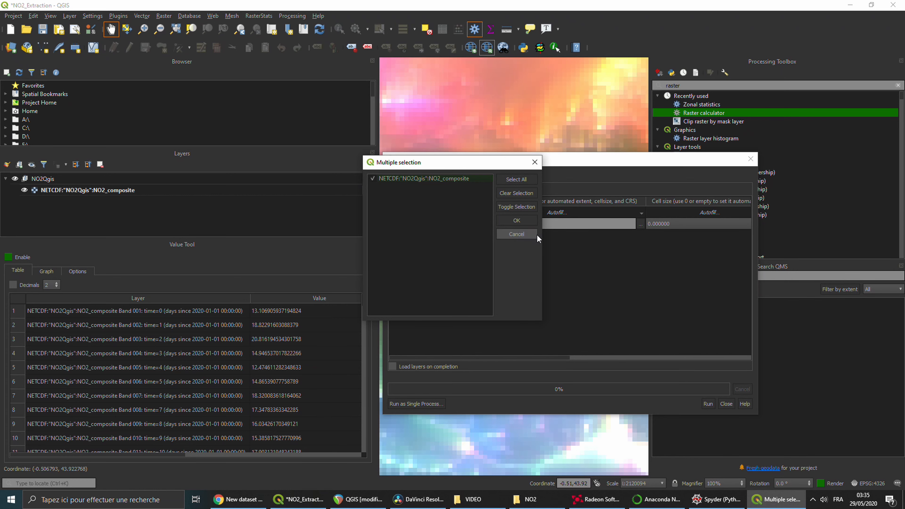
{"action": "left_click", "coordinate": [515, 221]}
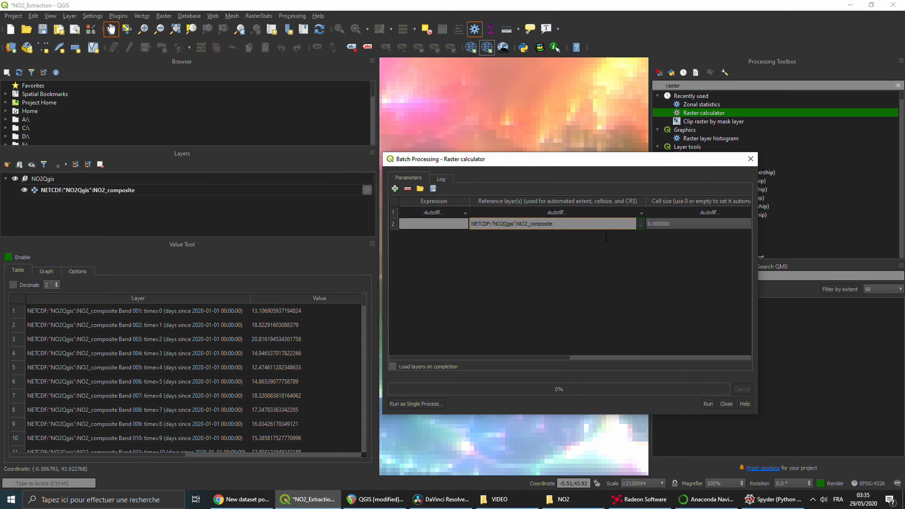
{"action": "left_click", "coordinate": [396, 188]}
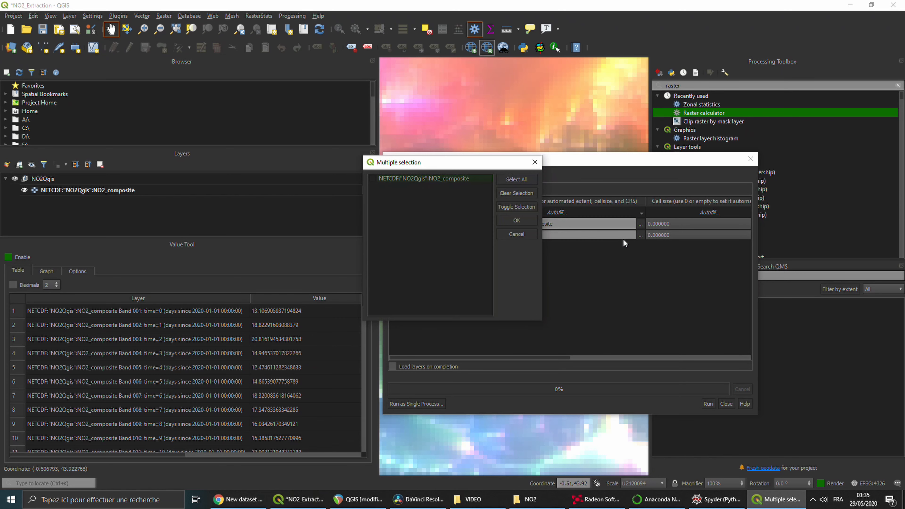
{"action": "left_click", "coordinate": [430, 178]}
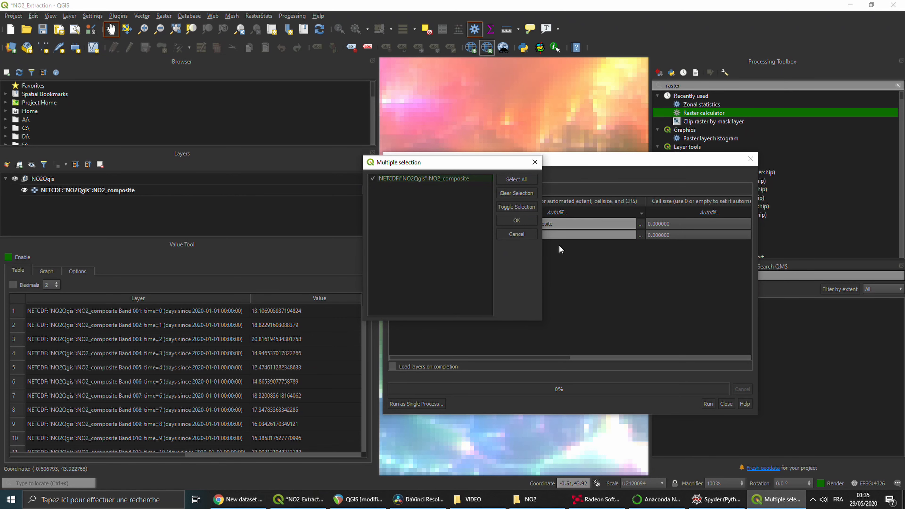
{"action": "left_click", "coordinate": [516, 221]}
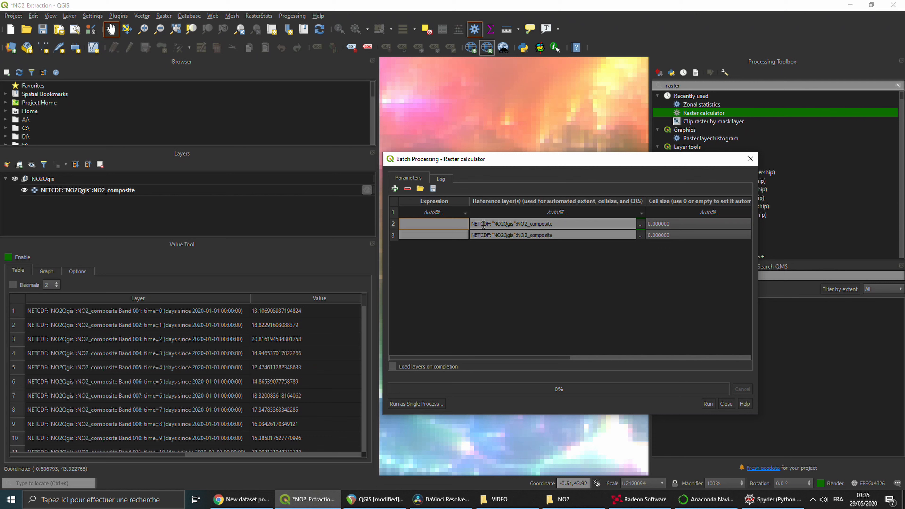
Step: Enter expressions 'WW > 40' and 'XX > 40' and add extra empty batch rows
{"action": "type", "text": "WW >"}
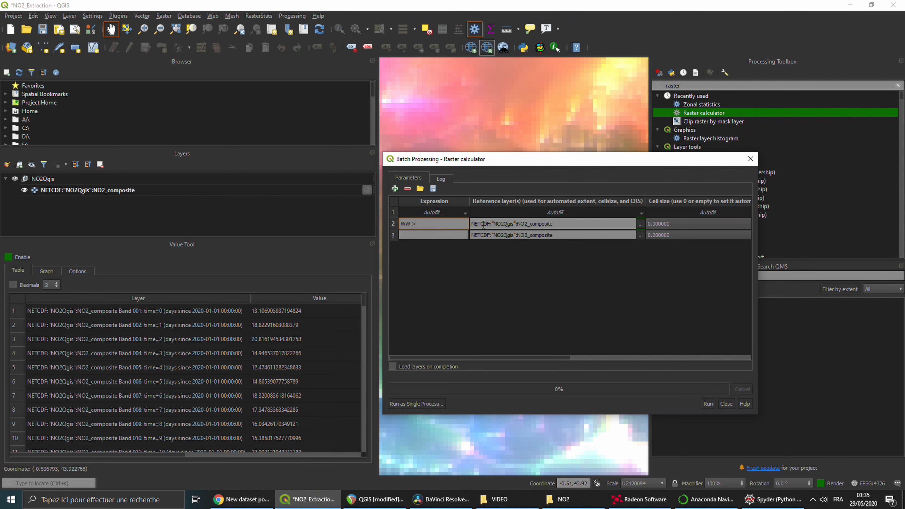
{"action": "type", "text": "40"}
{"action": "left_click", "coordinate": [434, 235]}
{"action": "type", "text": "XX"}
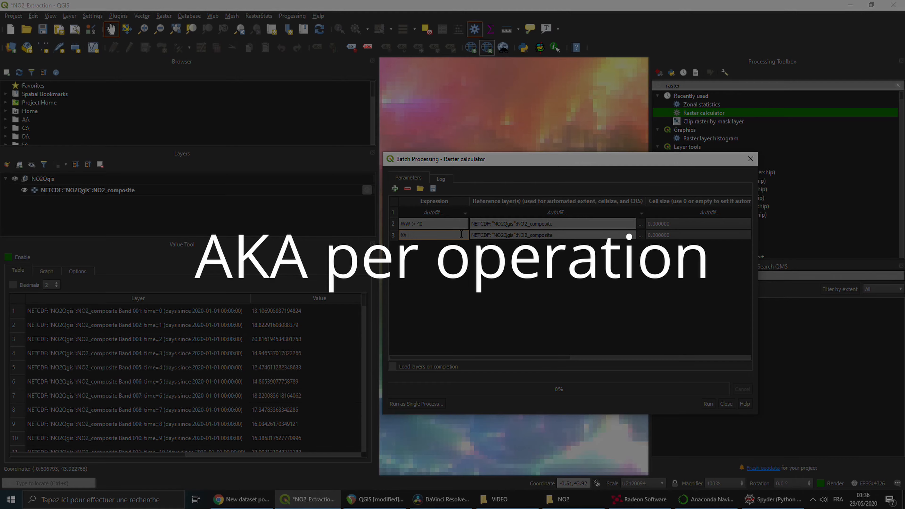
{"action": "type", "text": "> 40"}
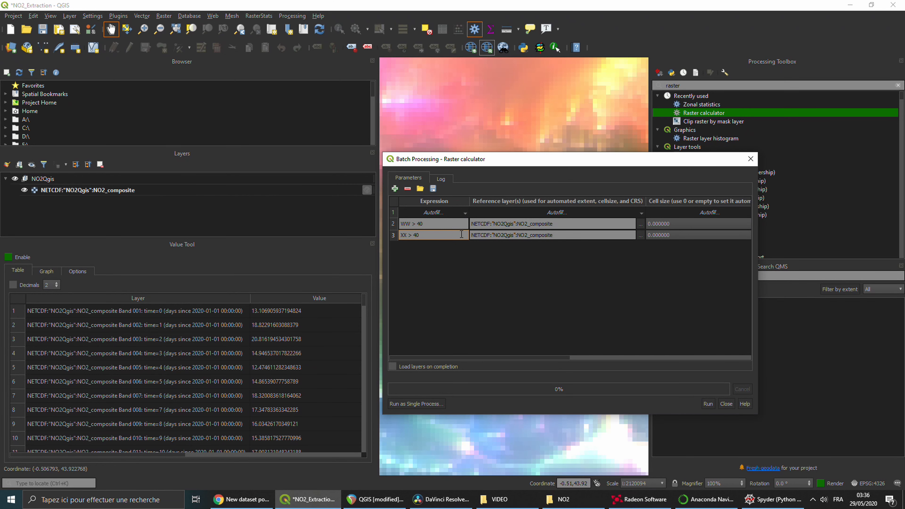
{"action": "left_click", "coordinate": [395, 189]}
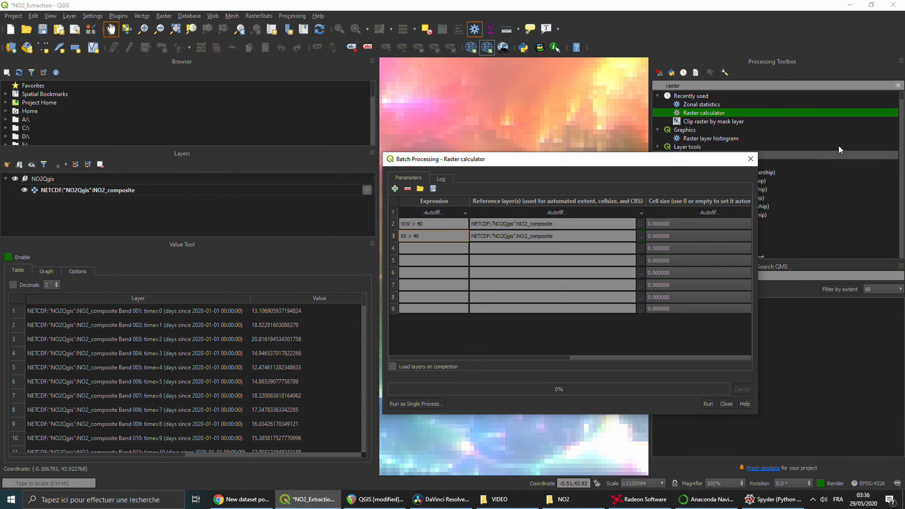
Step: Label the stacked rectangles 'INDIVIDUAL FILES' in the Paint workflow sketch
{"action": "left_click", "coordinate": [421, 499]}
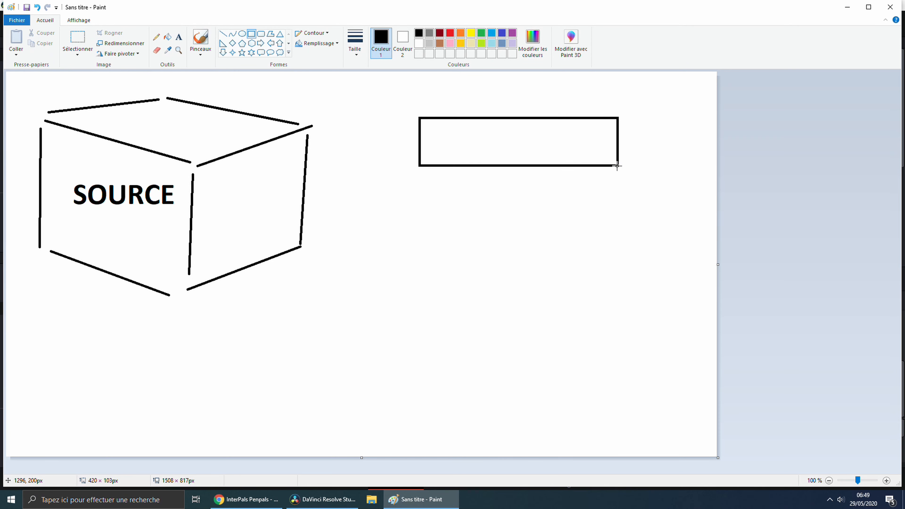
{"action": "type", "text": "INDIVIDUAL"}
{"action": "type", "text": "PY SCRIPT"}
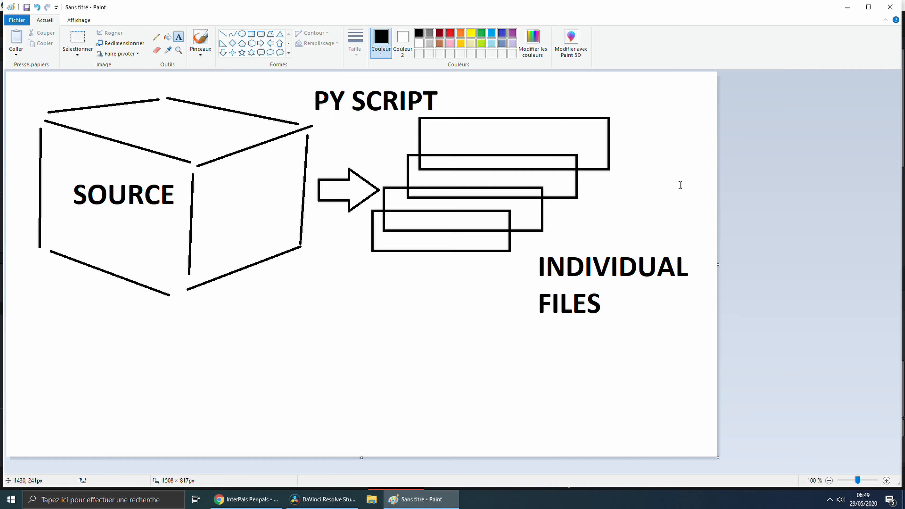
{"action": "left_click", "coordinate": [773, 499]}
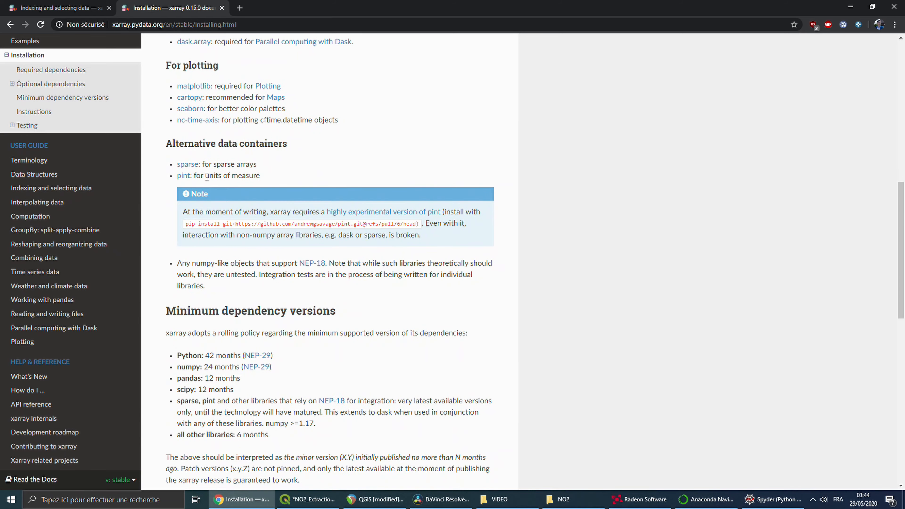
Step: Browse xarray Installation and Examples pages toward the Dataset.to_netcdf reference
{"action": "scroll", "scroll_direction": "down", "scroll_amount": 3}
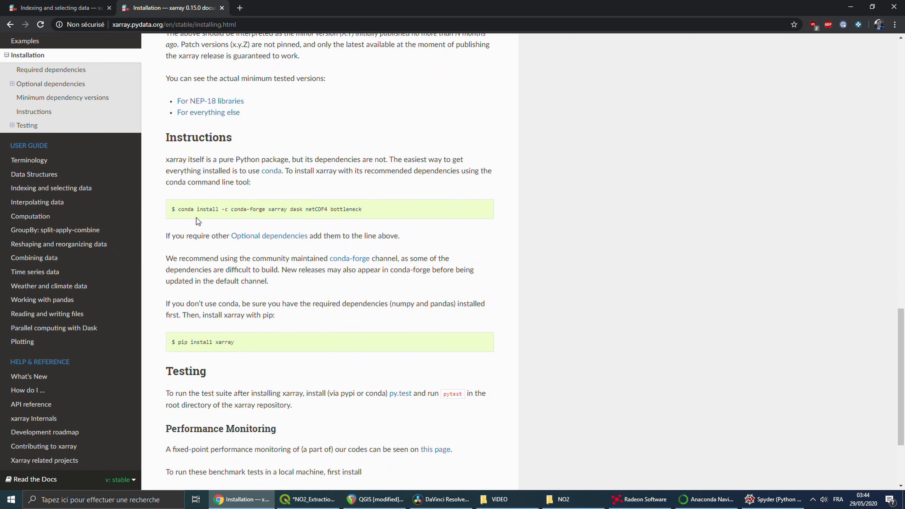
{"action": "left_click", "coordinate": [25, 41]}
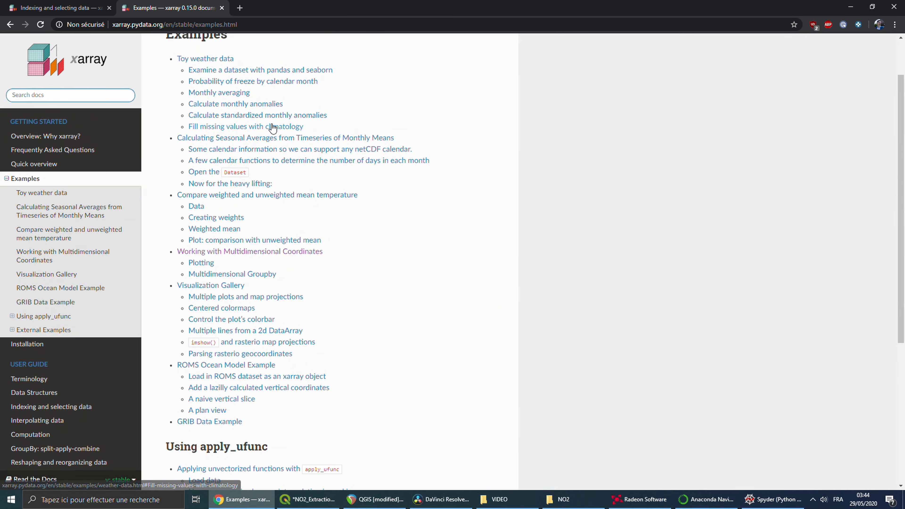
{"action": "mouse_move", "coordinate": [213, 73]}
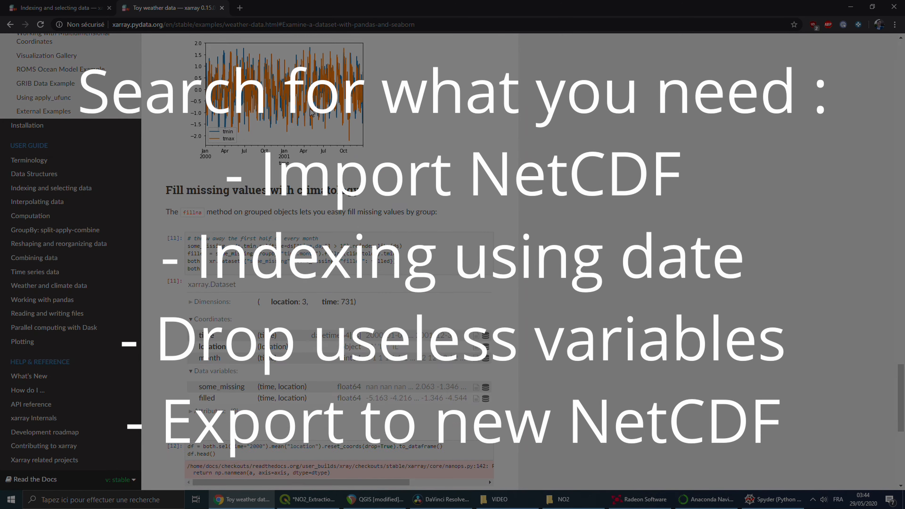
{"action": "left_click", "coordinate": [764, 499]}
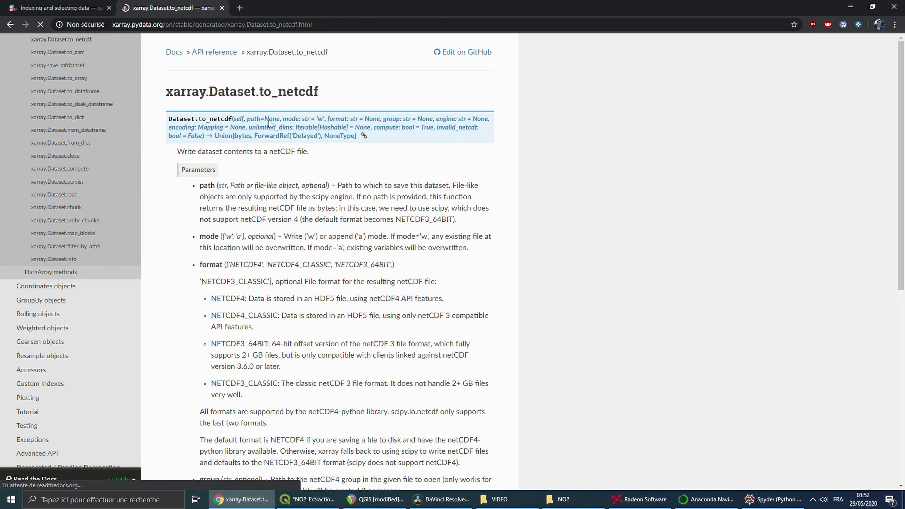
{"action": "left_click", "coordinate": [771, 500]}
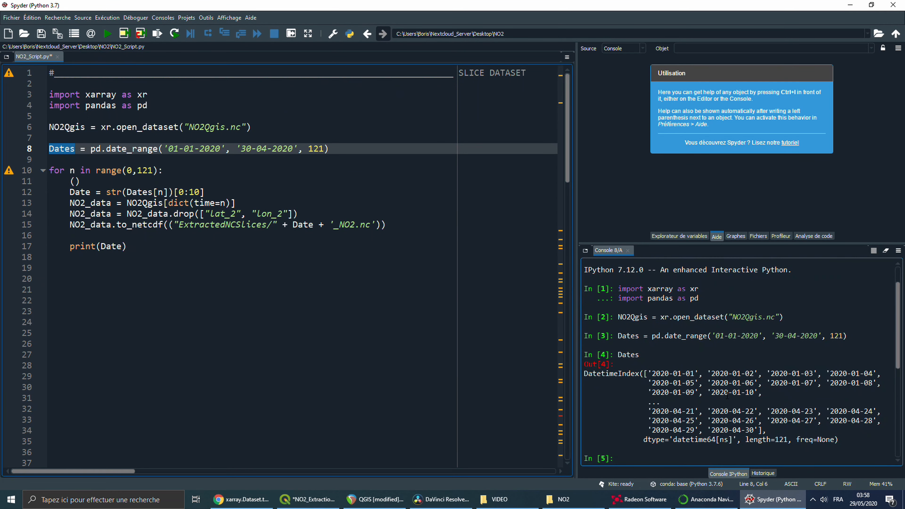
Step: Inspect the Dates and NO2_data variables after the daily-slice export loop runs
{"action": "double_click", "coordinate": [141, 192]}
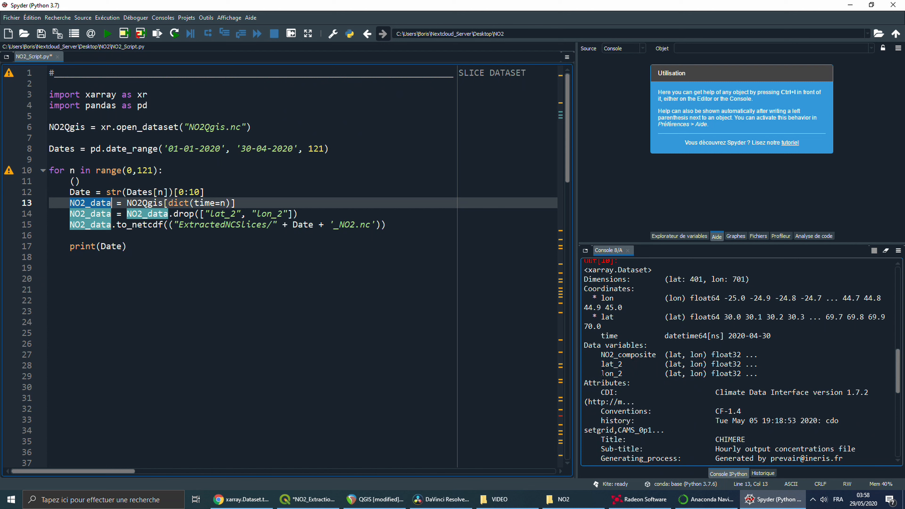
{"action": "double_click", "coordinate": [610, 363]}
{"action": "type", "text": "NO2Qgis.lat_2"}
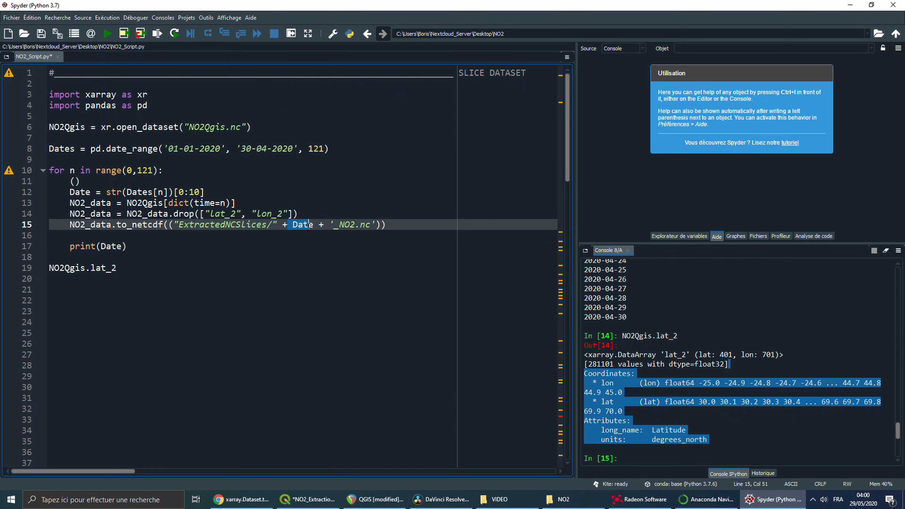
{"action": "left_click", "coordinate": [572, 499]}
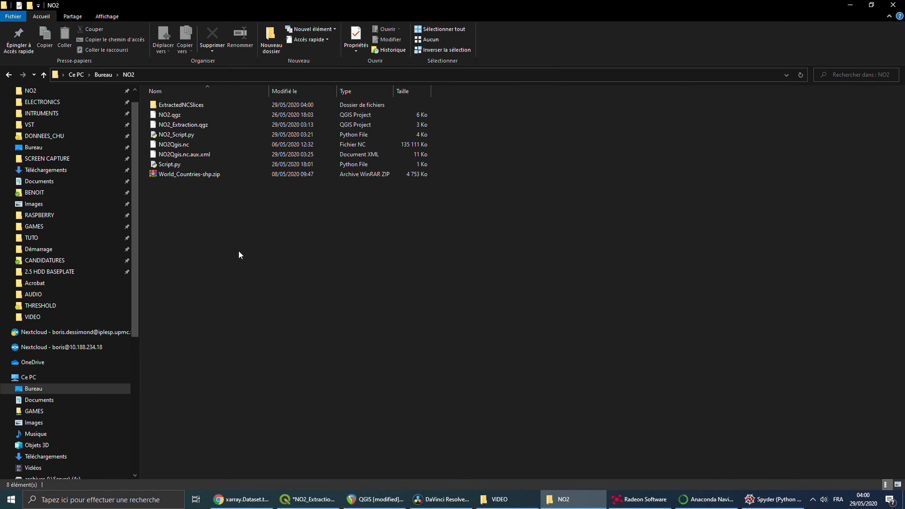
Step: Check the 121 daily NO2 NetCDF files inside the ExtractedNCSlices folder
{"action": "double_click", "coordinate": [182, 105]}
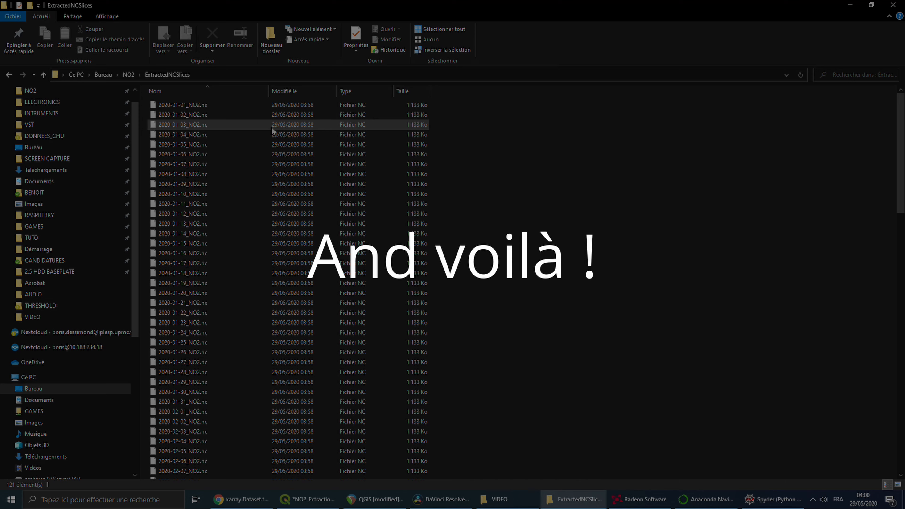
{"action": "scroll", "scroll_direction": "down", "scroll_amount": 3}
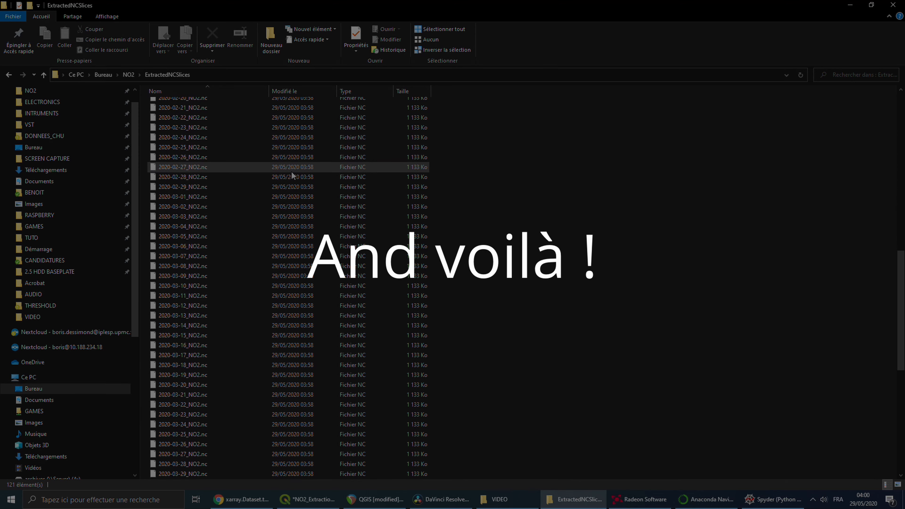
{"action": "left_click", "coordinate": [772, 499]}
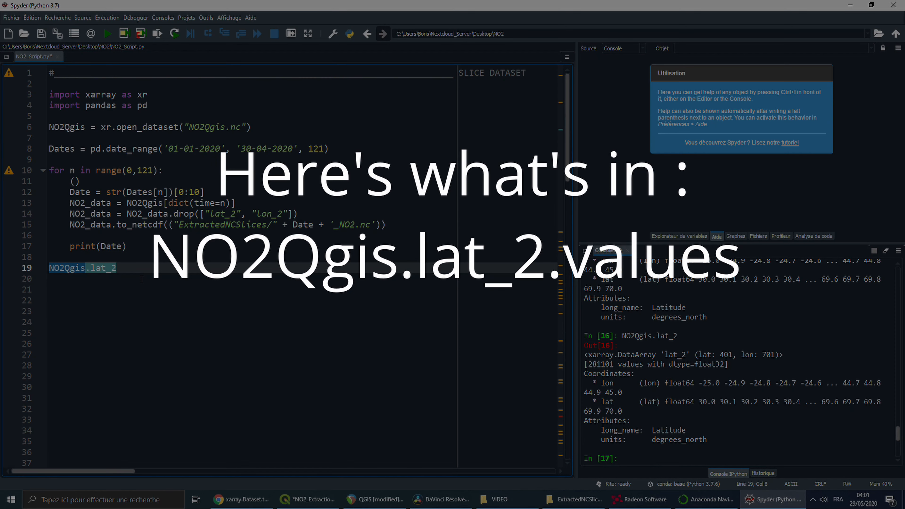
Step: Print NO2Qgis.NO2_composite.values to show the full 121×401×701 array
{"action": "type", "text": "NO2Qgis.NO2_composite"}
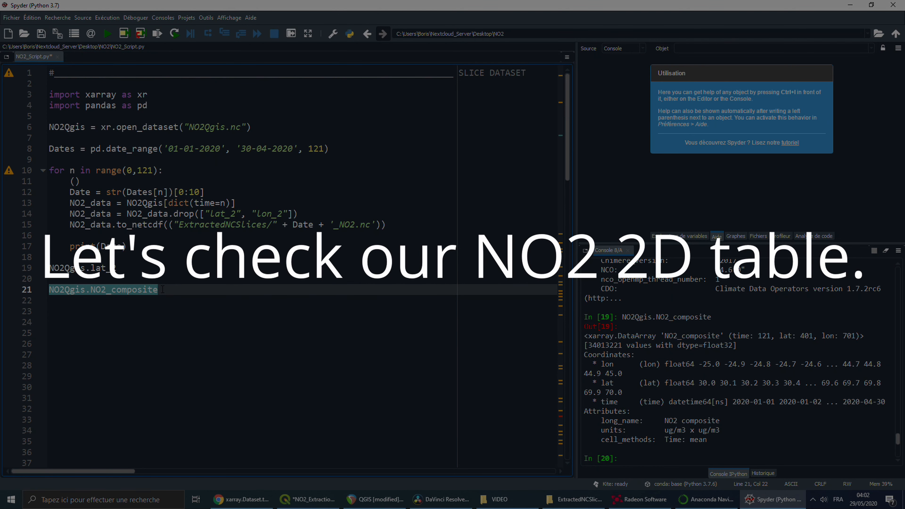
{"action": "type", "text": ".values"}
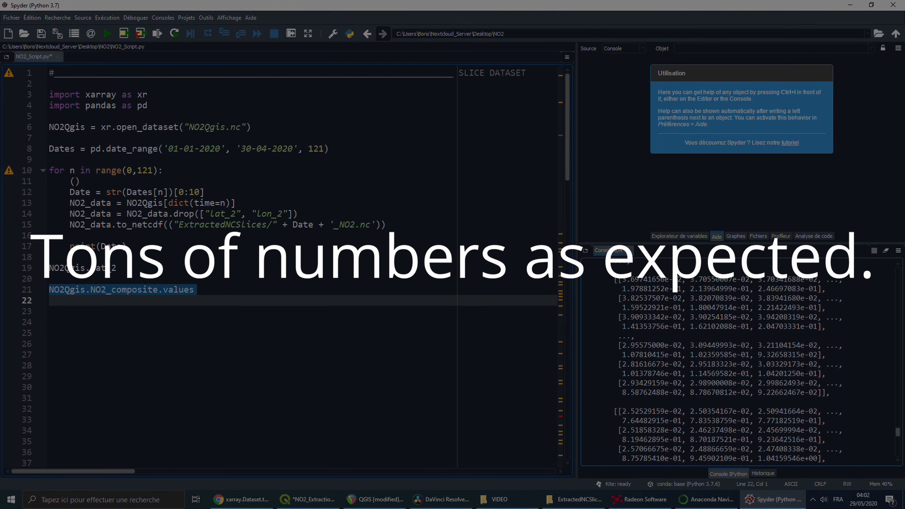
{"action": "left_click", "coordinate": [308, 499]}
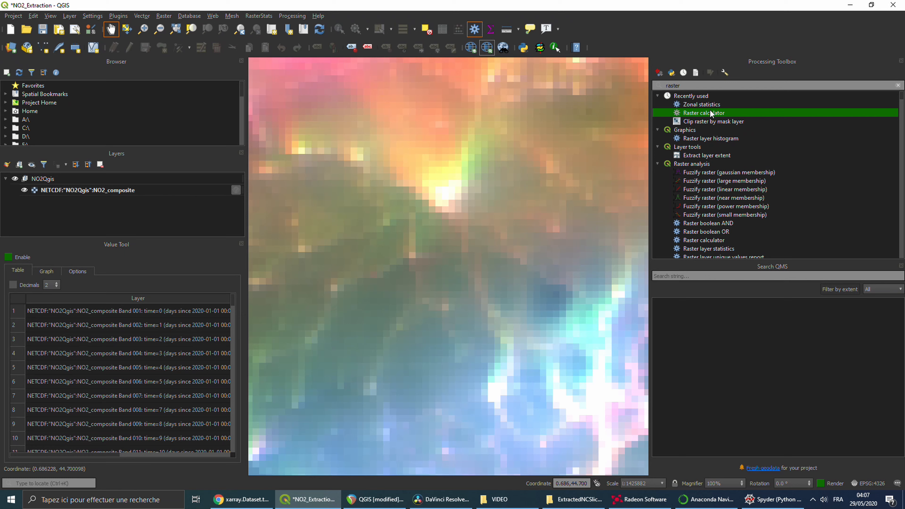
Step: Check the Select Files option in batch Raster calculator, then bring up the Python console
{"action": "double_click", "coordinate": [703, 113]}
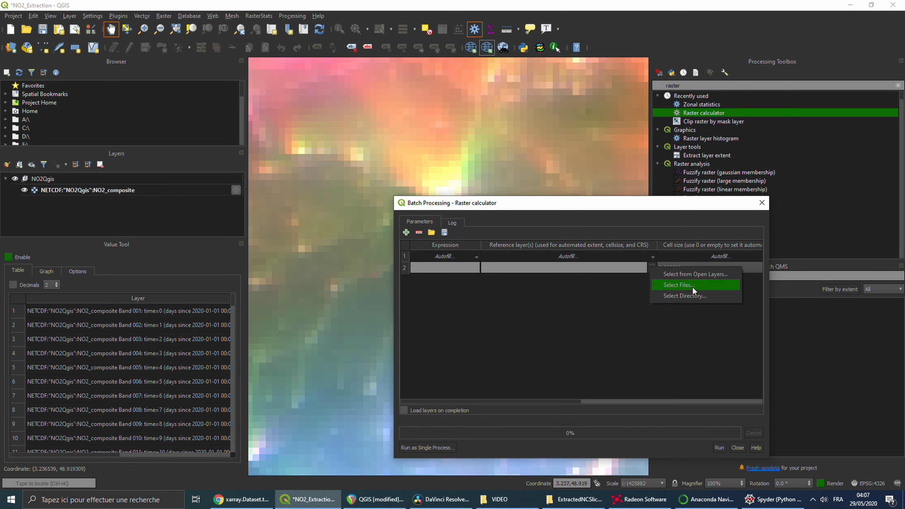
{"action": "left_click", "coordinate": [684, 285]}
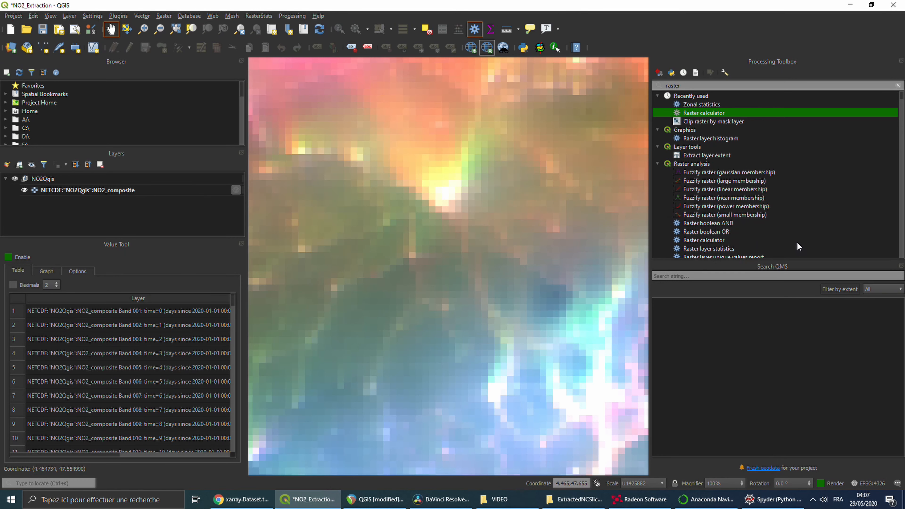
{"action": "left_click", "coordinate": [522, 47]}
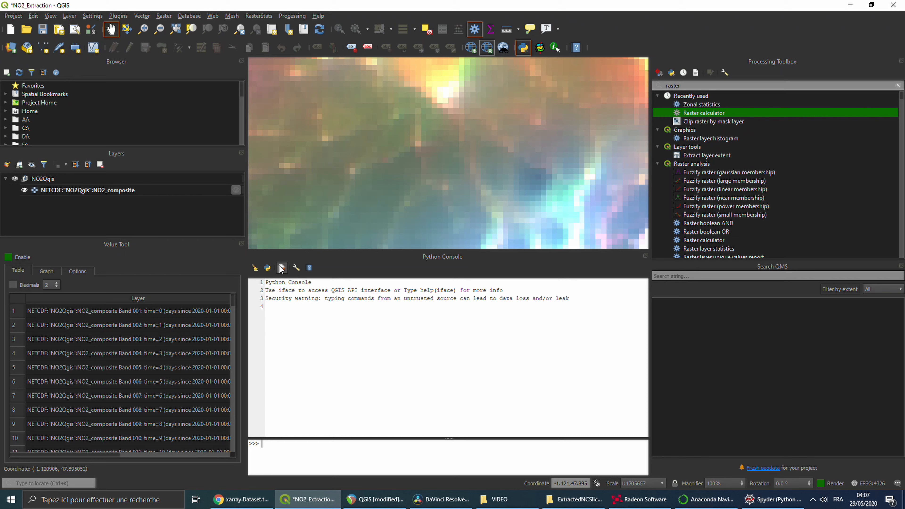
Step: Run the raster calculator with "2020-03-22_NO2@1" > 40 to produce Example.tif
{"action": "left_click", "coordinate": [282, 268]}
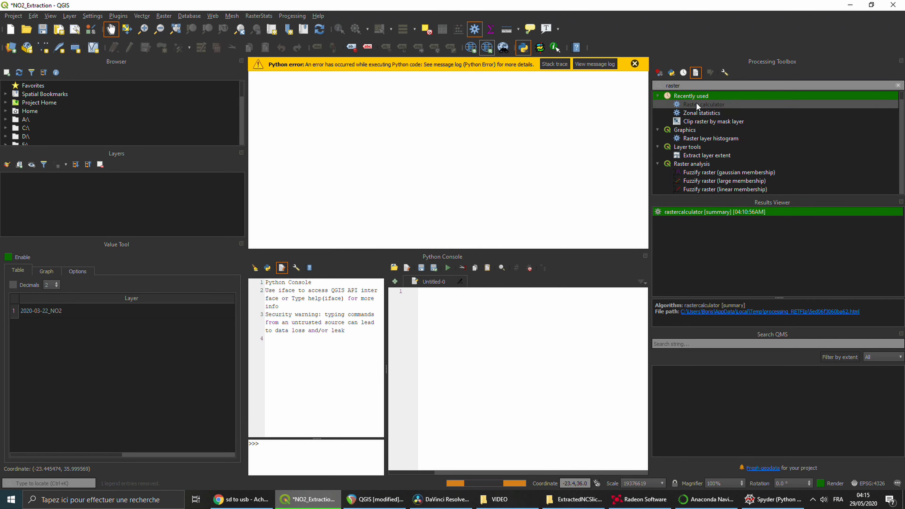
{"action": "double_click", "coordinate": [702, 103]}
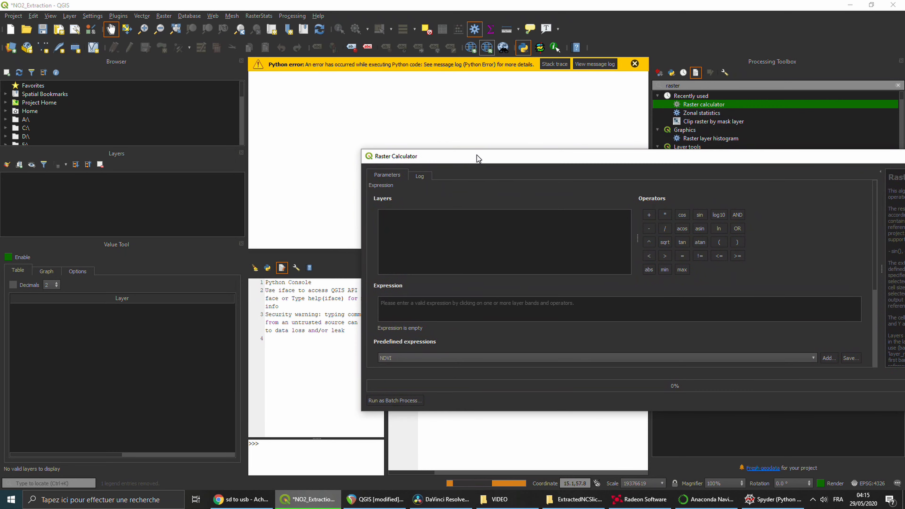
{"action": "left_click", "coordinate": [573, 499]}
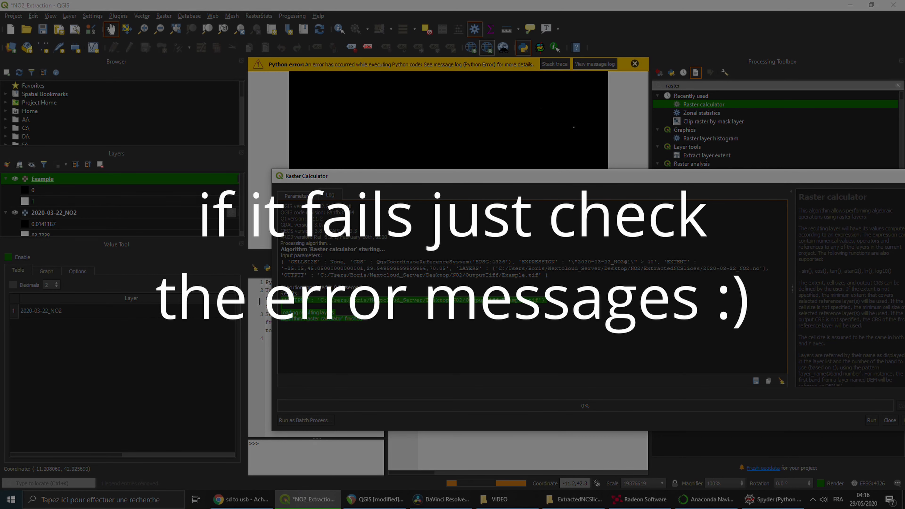
{"action": "left_click", "coordinate": [292, 16]}
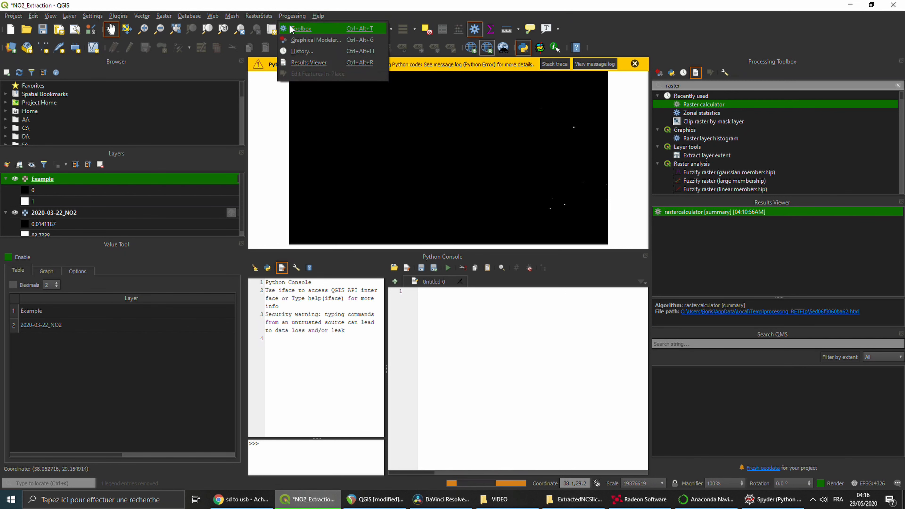
Step: Copy the latest qgis:rastercalculator command from Processing History
{"action": "left_click", "coordinate": [301, 51]}
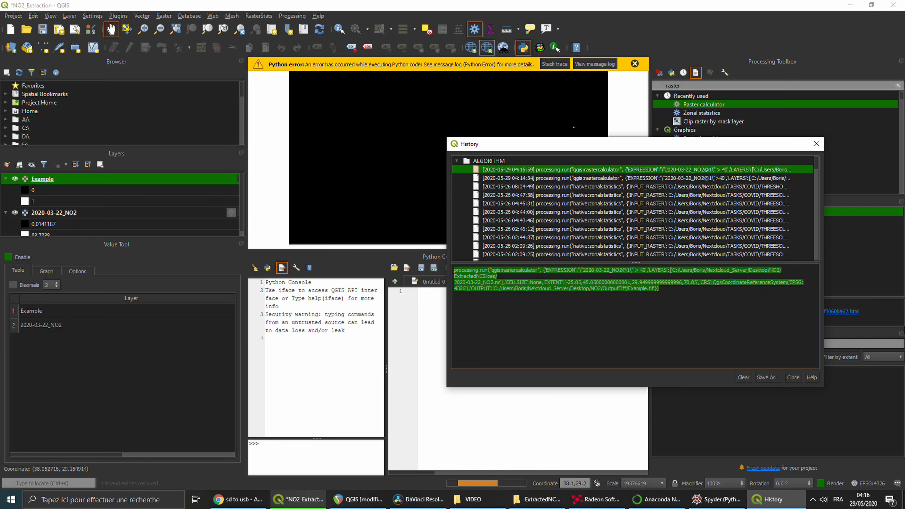
{"action": "left_click", "coordinate": [792, 378]}
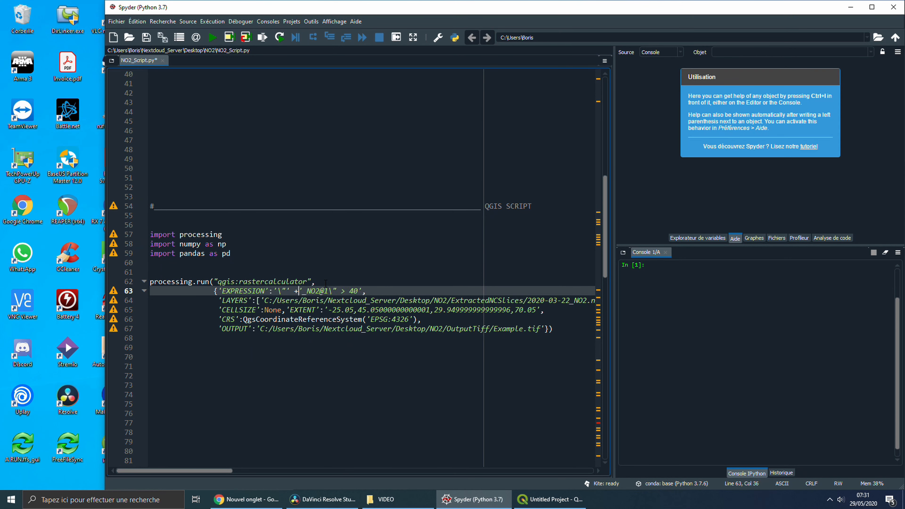
Step: Replace the hard-coded date and Example output name with Date + '_Image' + '.tif'
{"action": "type", "text": "Date +"}
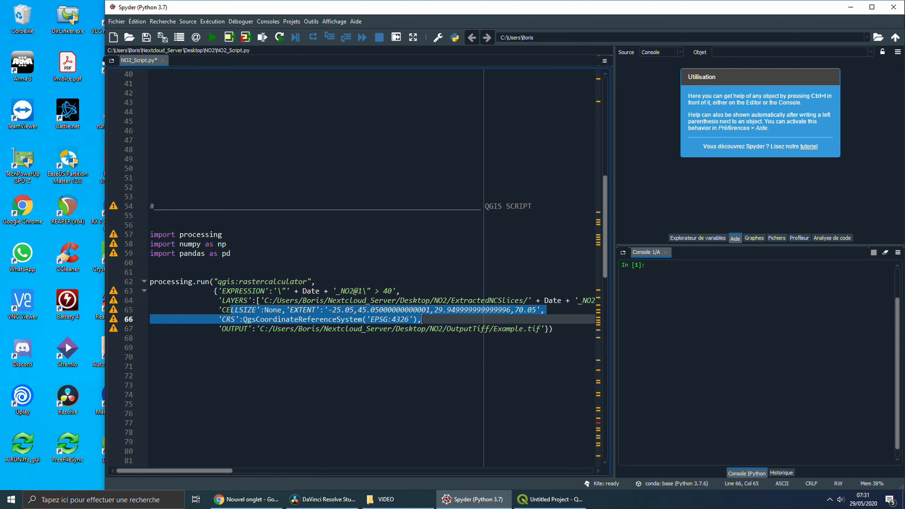
{"action": "left_click", "coordinate": [475, 329]}
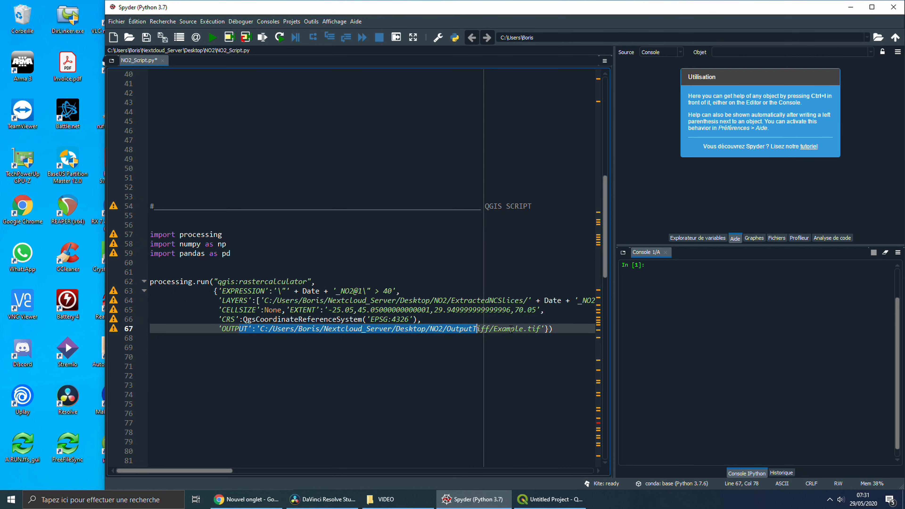
{"action": "double_click", "coordinate": [512, 329]}
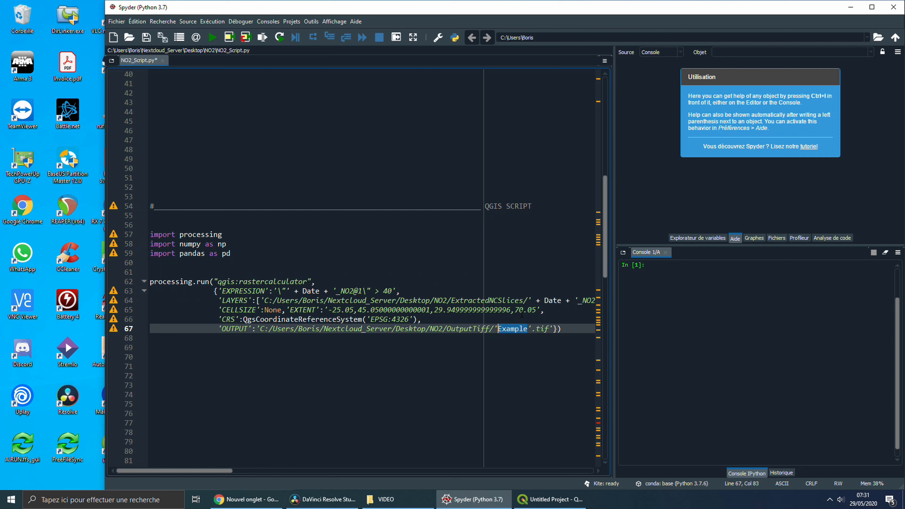
{"action": "type", "text": "+ Date +"}
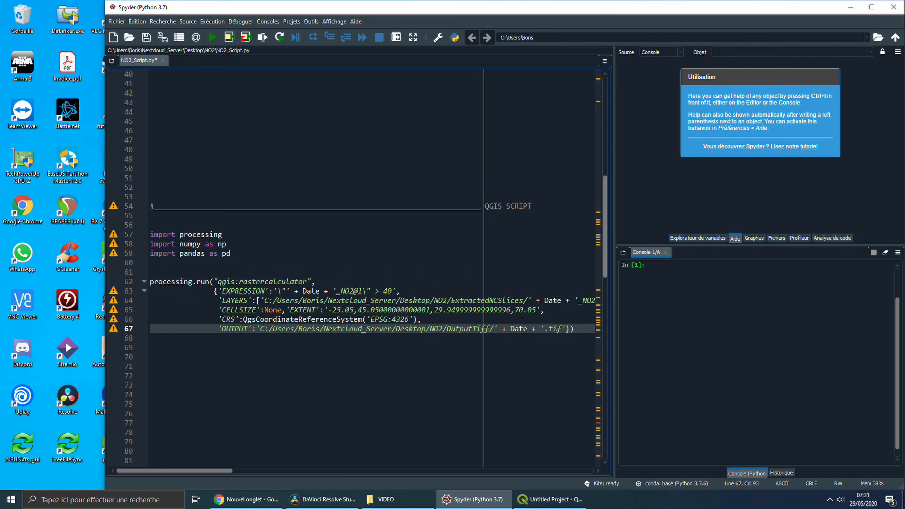
{"action": "type", "text": "_'"}
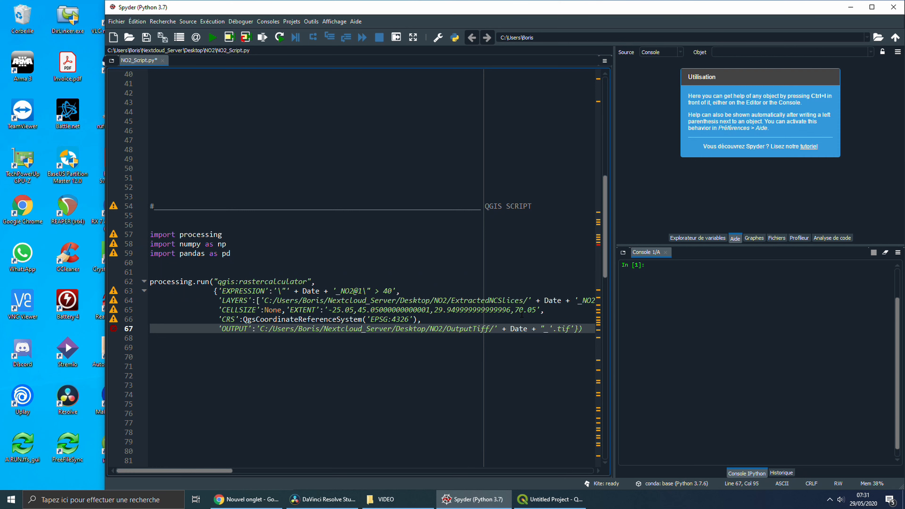
{"action": "type", "text": "TI"}
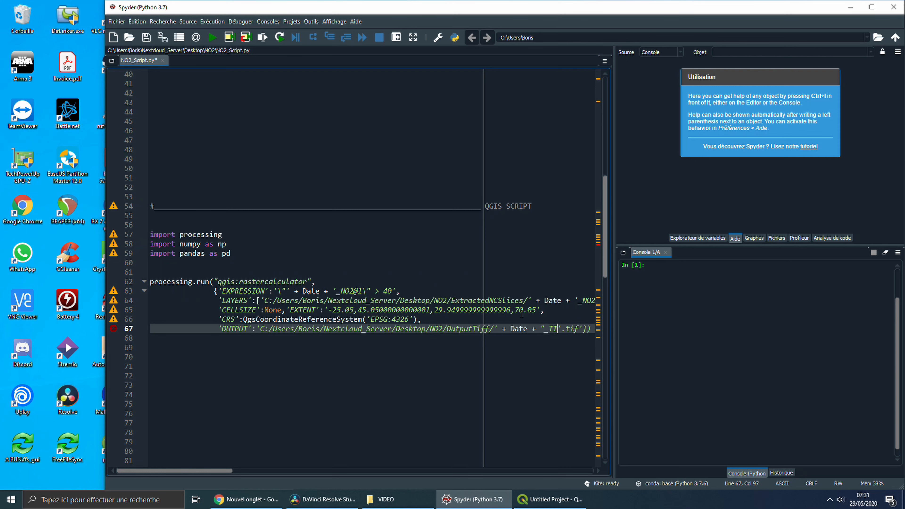
{"action": "type", "text": "Image\" +"}
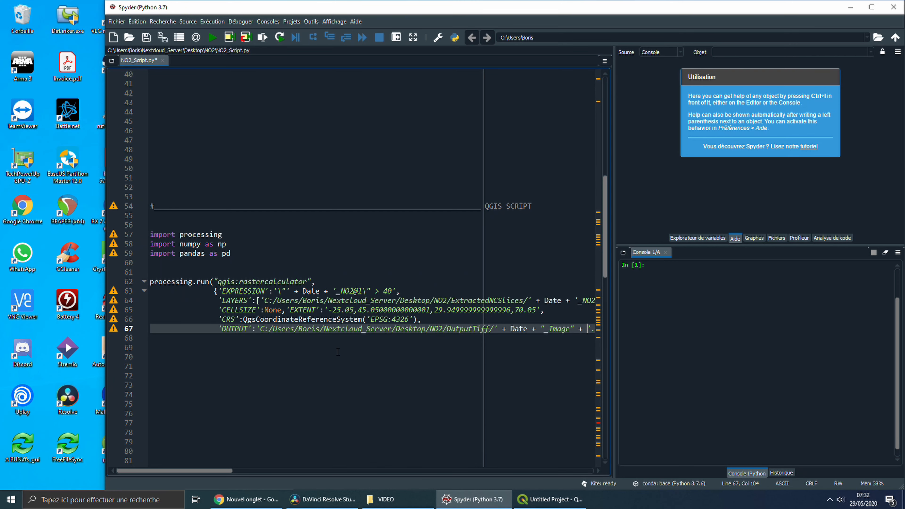
{"action": "scroll", "scroll_direction": "up", "scroll_amount": 3}
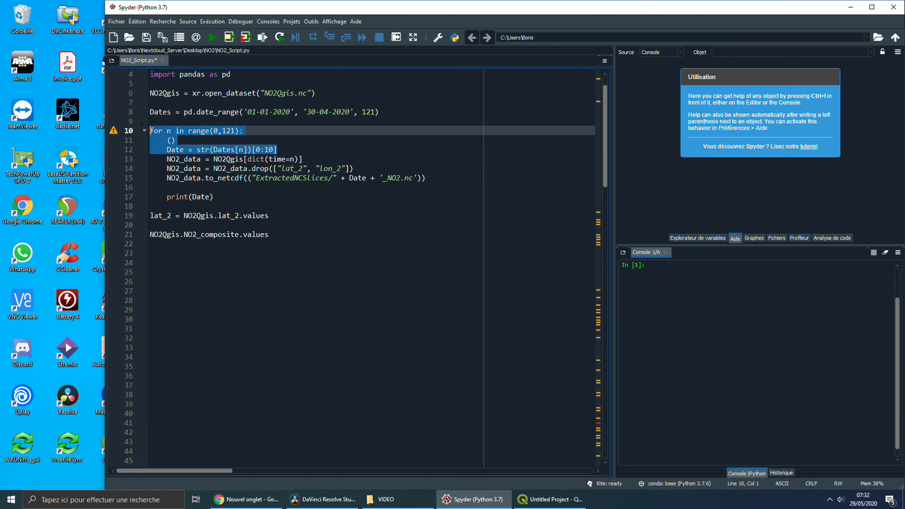
Step: Move the processing.run block inside the for n in range(0,121) loop and run the script
{"action": "scroll", "scroll_direction": "down", "scroll_amount": 3}
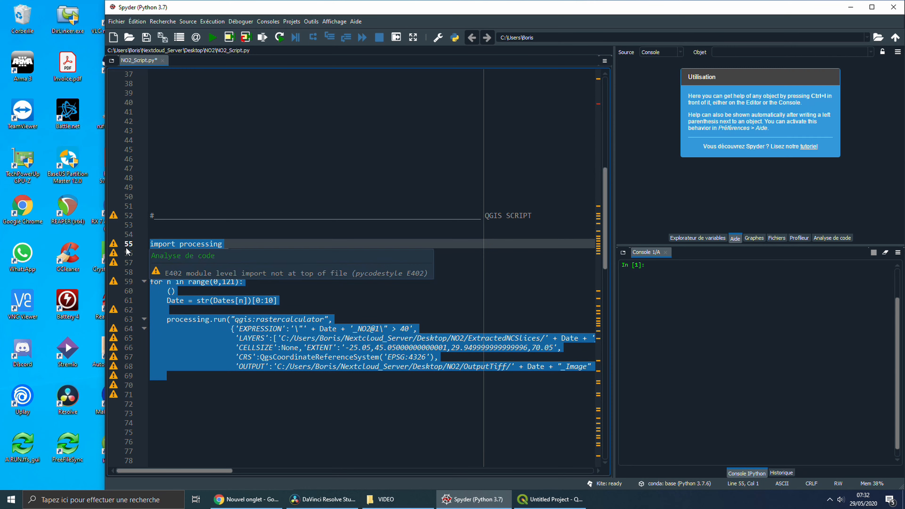
{"action": "left_click", "coordinate": [548, 499]}
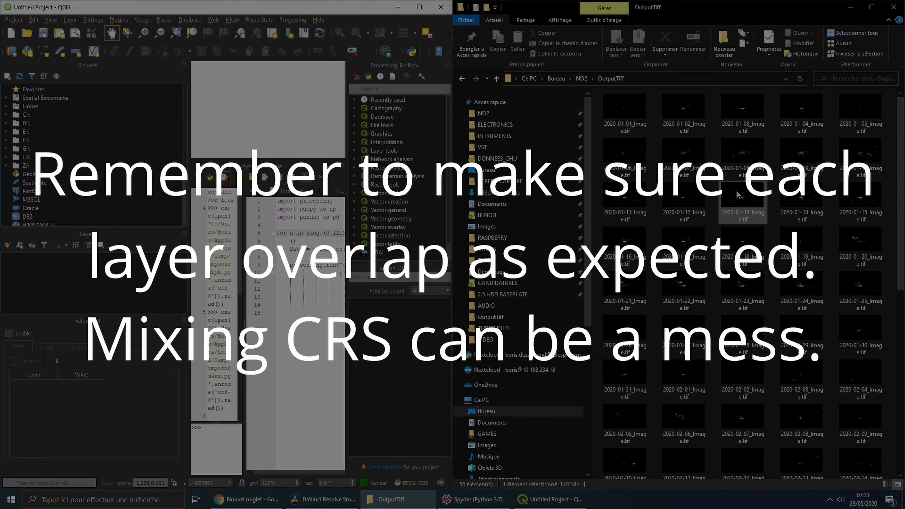
Step: Browse several dated _Image.tif rasters from OutputTiff in the photo viewer
{"action": "double_click", "coordinate": [743, 205]}
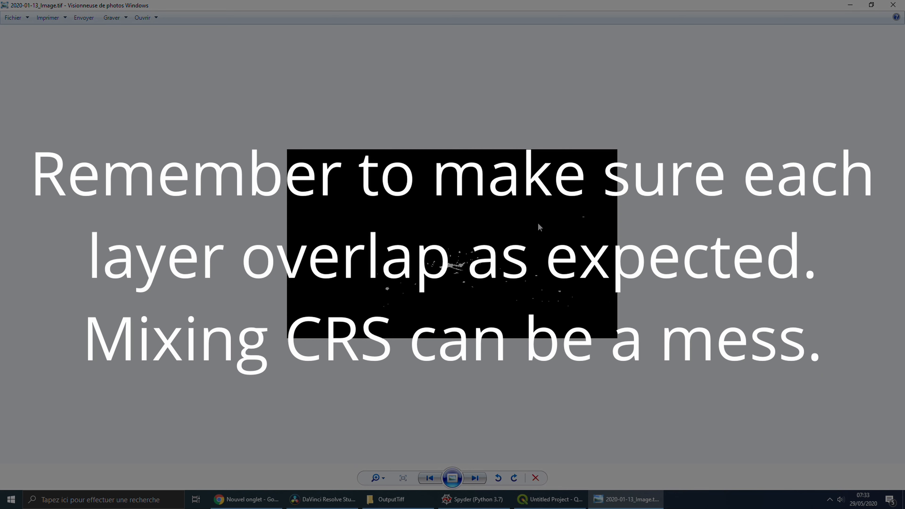
{"action": "left_click", "coordinate": [475, 478]}
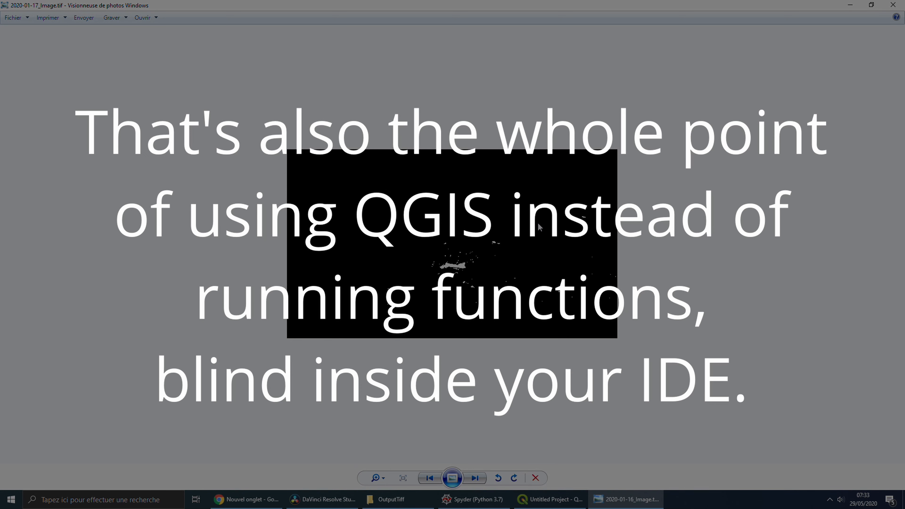
{"action": "left_click", "coordinate": [475, 478]}
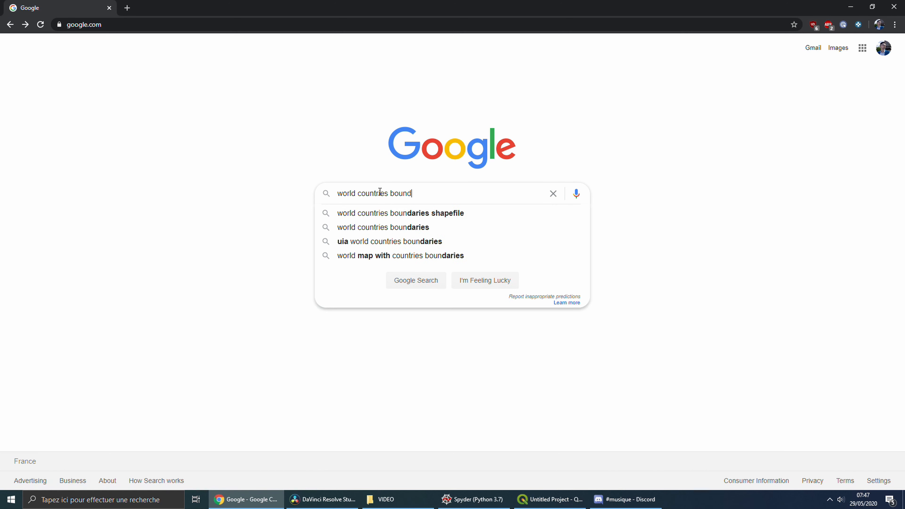
Step: Download the UIA World Countries Boundaries dataset from ArcGIS Hub and add it to QGIS
{"action": "left_click", "coordinate": [390, 241]}
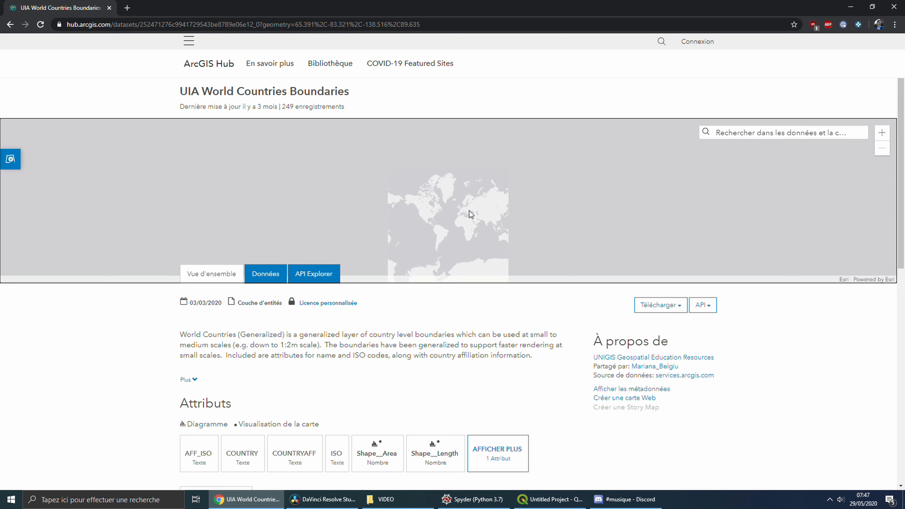
{"action": "left_click", "coordinate": [659, 305]}
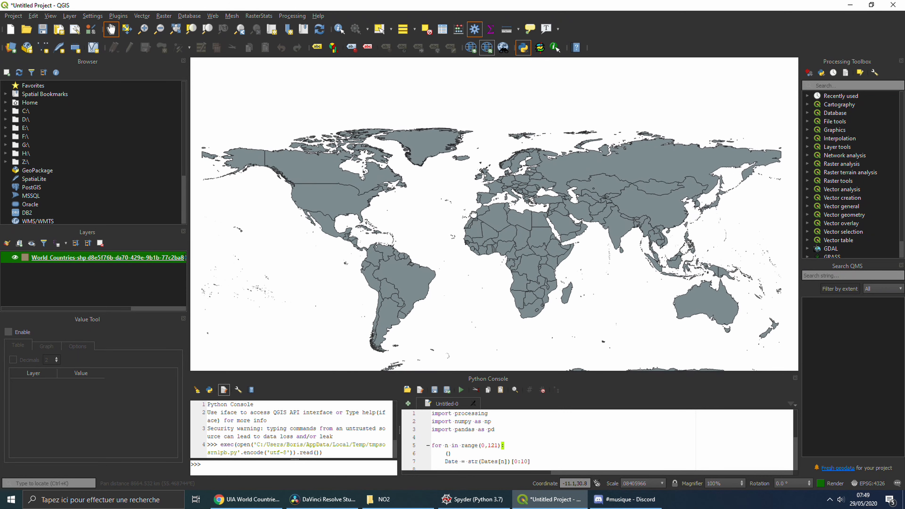
{"action": "right_click", "coordinate": [86, 257]}
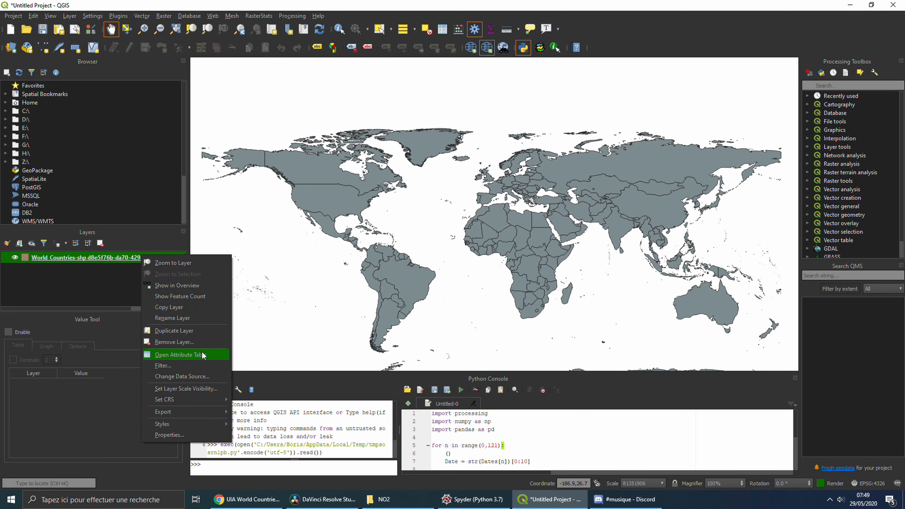
Step: Export the World Countries layer as a new Boundaries shapefile added to the map
{"action": "left_click", "coordinate": [179, 354]}
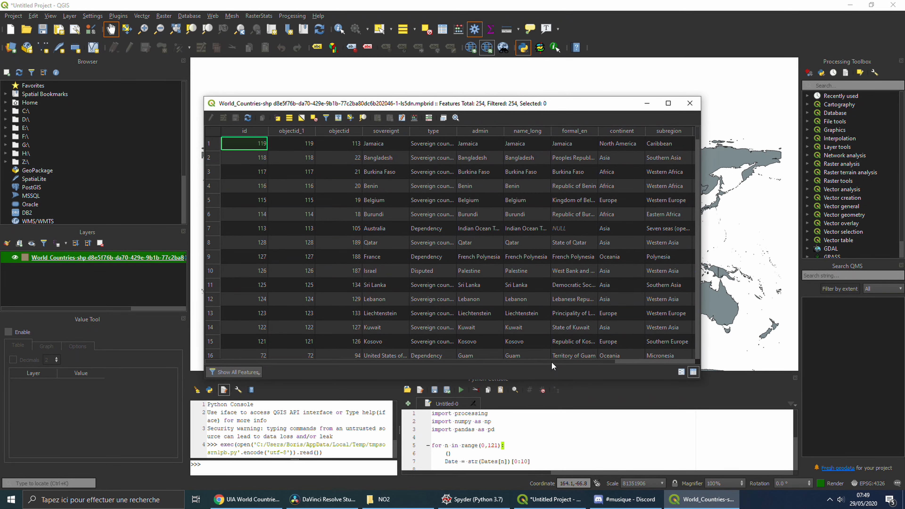
{"action": "right_click", "coordinate": [79, 257]}
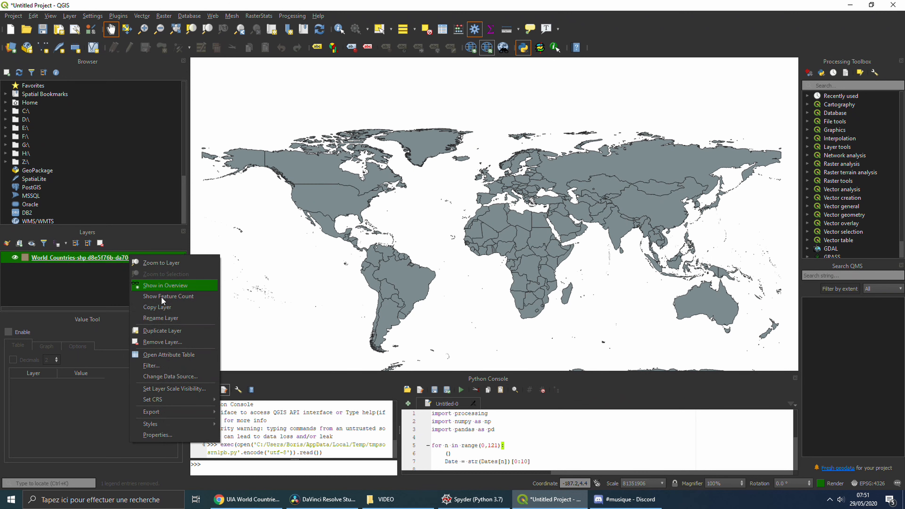
{"action": "left_click", "coordinate": [151, 412]}
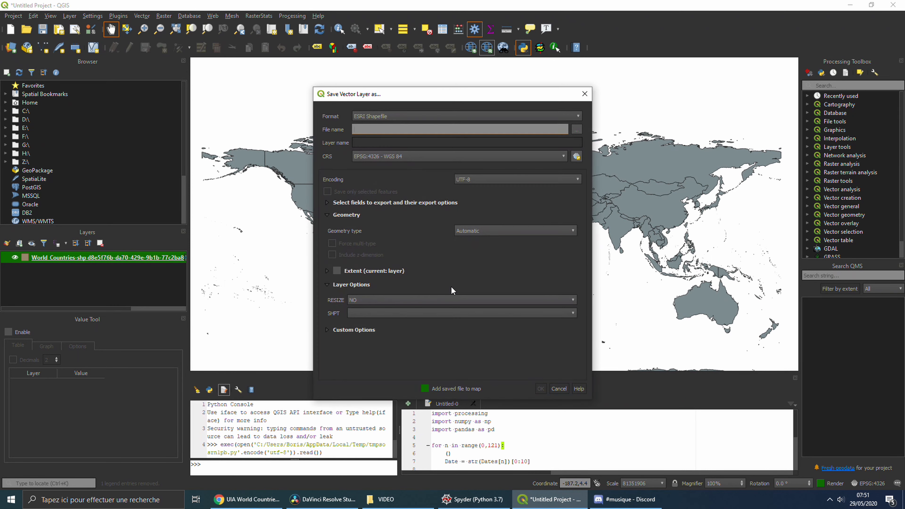
{"action": "type", "text": "Boundarie"}
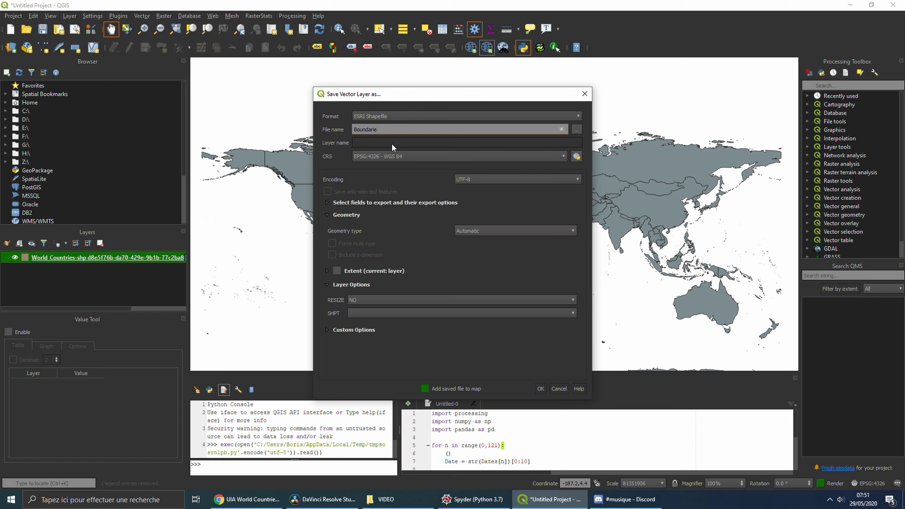
{"action": "left_click", "coordinate": [539, 389]}
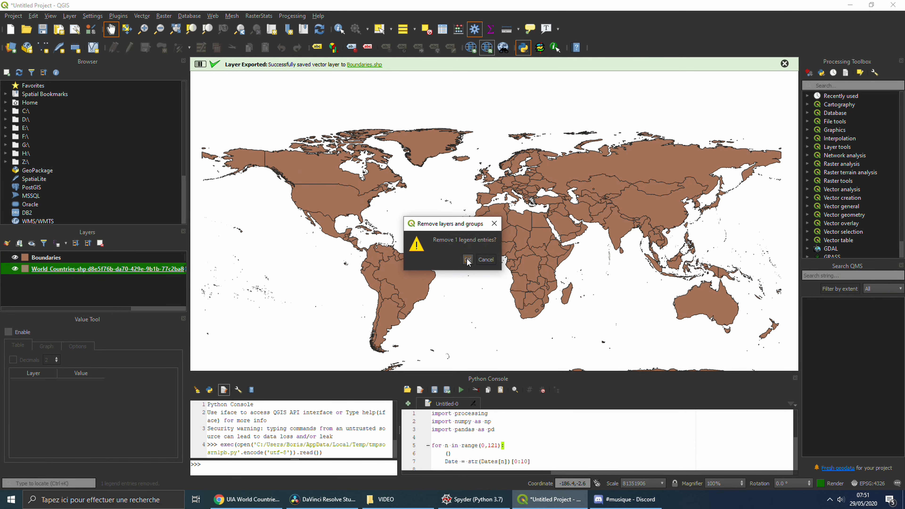
Step: Remove the original layer and load all daily NO2 NC files into batch Zonal statistics
{"action": "left_click", "coordinate": [467, 260]}
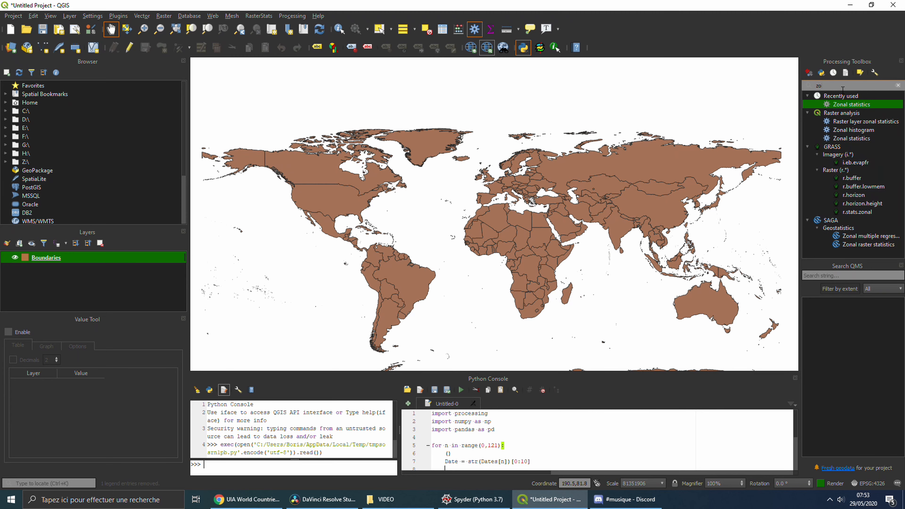
{"action": "double_click", "coordinate": [853, 104]}
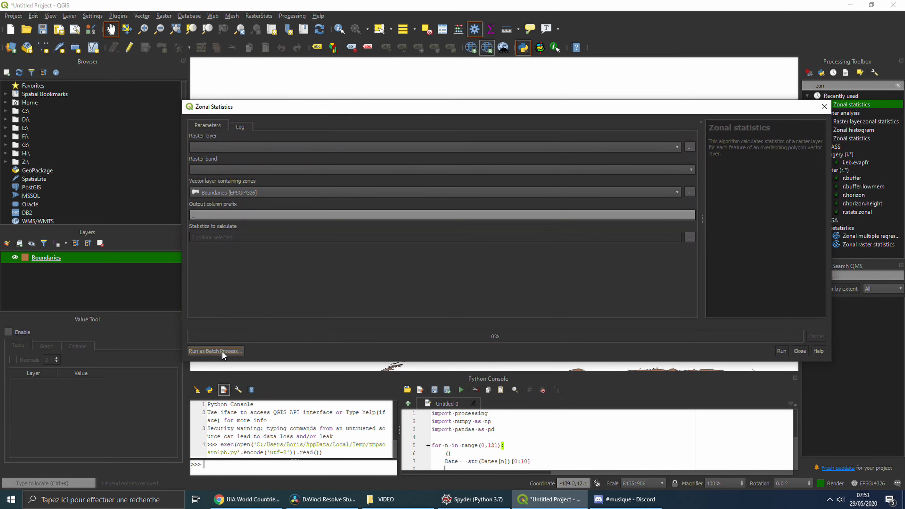
{"action": "left_click", "coordinate": [215, 351]}
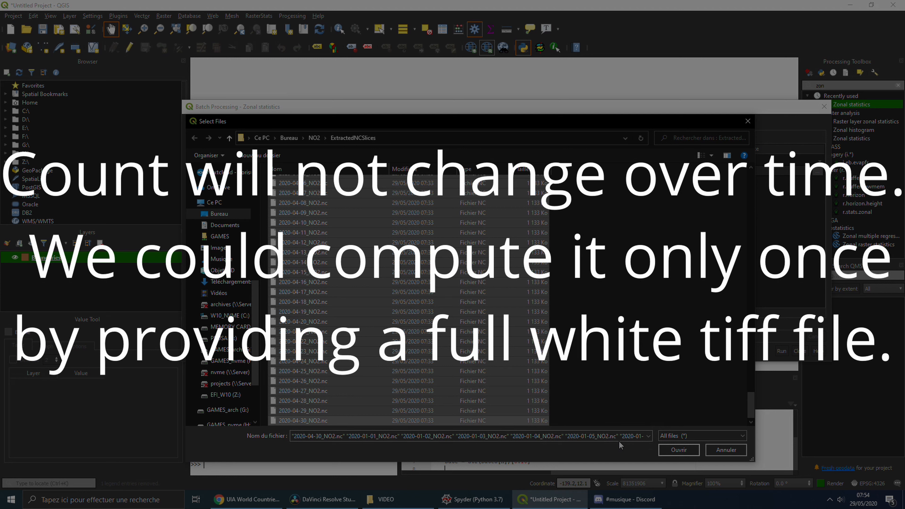
{"action": "left_click", "coordinate": [679, 450]}
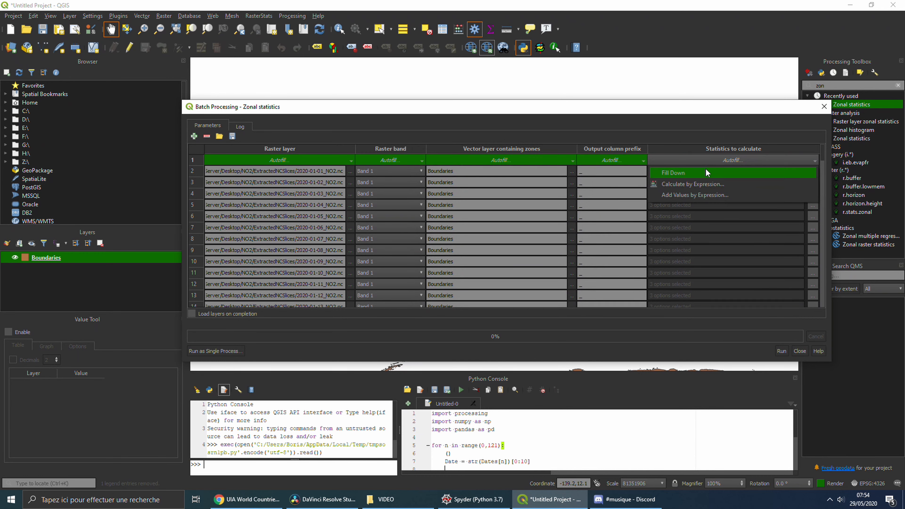
Step: Fill the statistics choice down every batch row and export the results as DataPerCountry.csv
{"action": "left_click", "coordinate": [781, 350]}
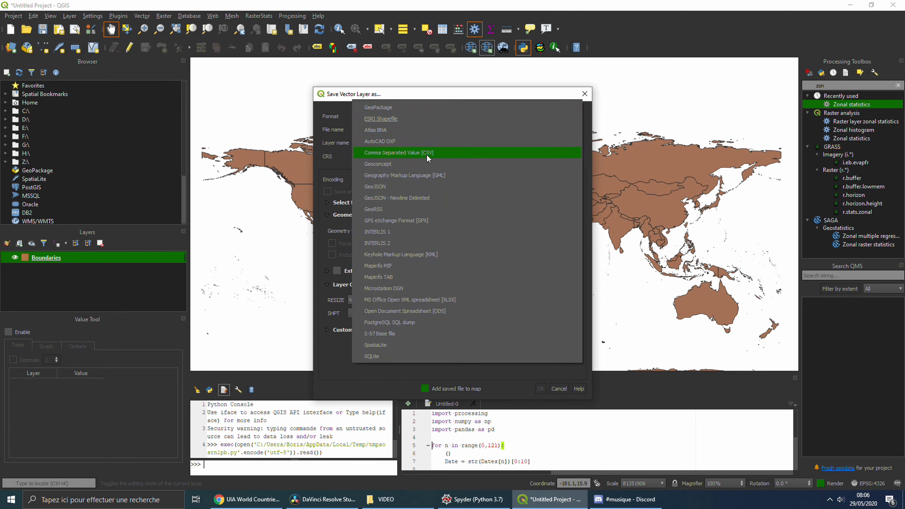
{"action": "left_click", "coordinate": [469, 499]}
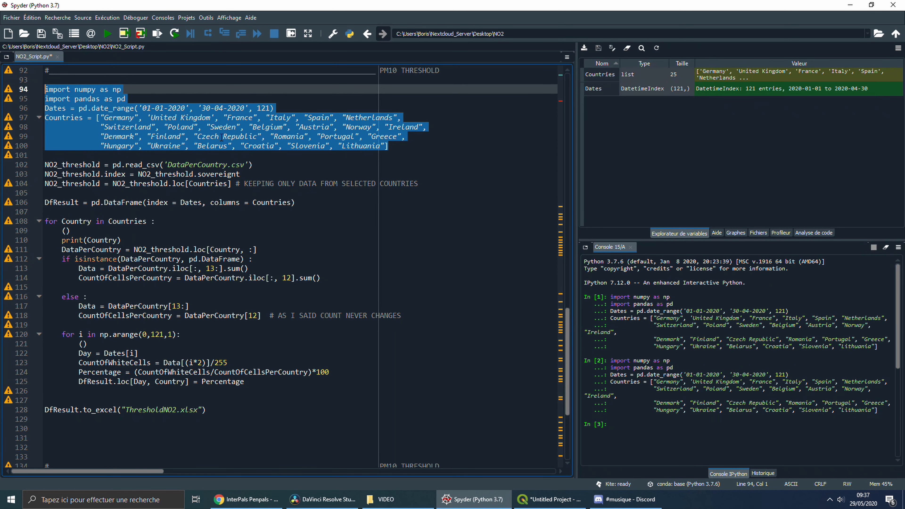
Step: Run the CSV loading, empty DfResult creation and Lithuania loc lookup lines in the console
{"action": "double_click", "coordinate": [600, 75]}
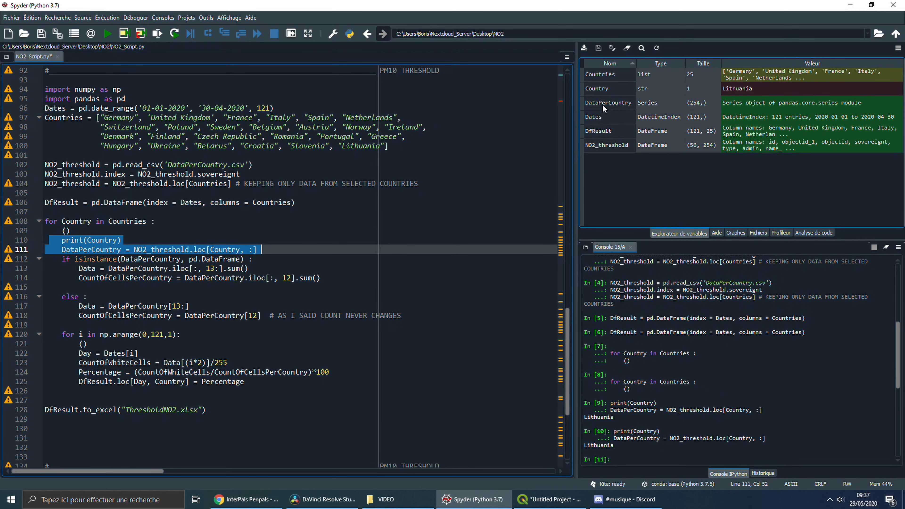
Step: Inspect Lithuania's per-band counts and sums in DataPerCountry, noting the repeated 922 counts
{"action": "double_click", "coordinate": [608, 103]}
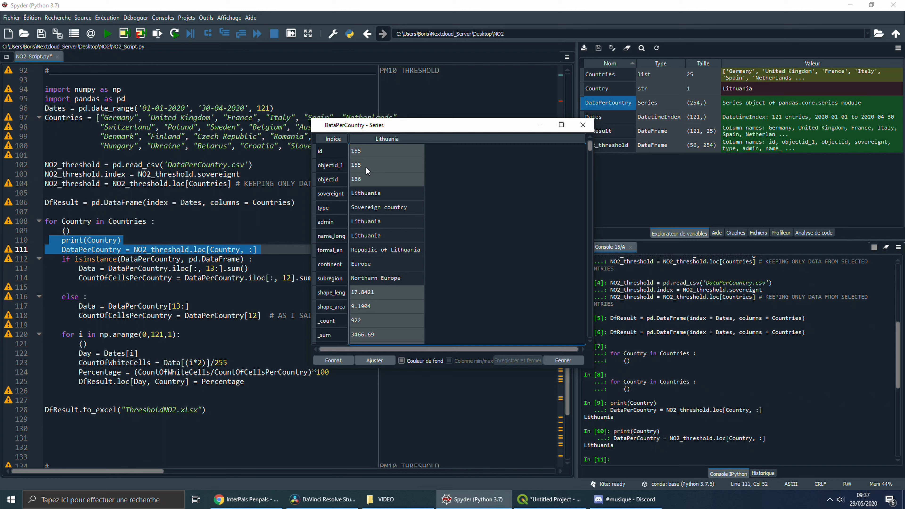
{"action": "scroll", "scroll_direction": "down", "scroll_amount": 3}
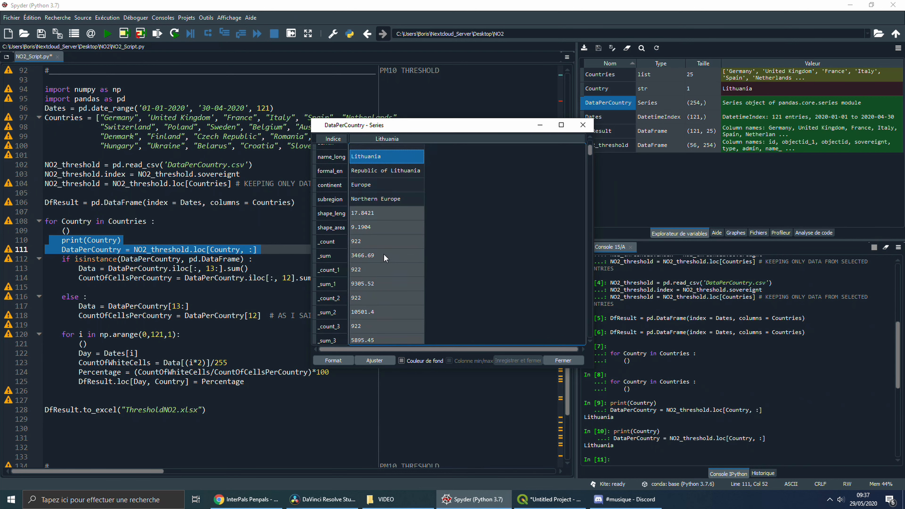
{"action": "scroll", "scroll_direction": "down", "scroll_amount": 3}
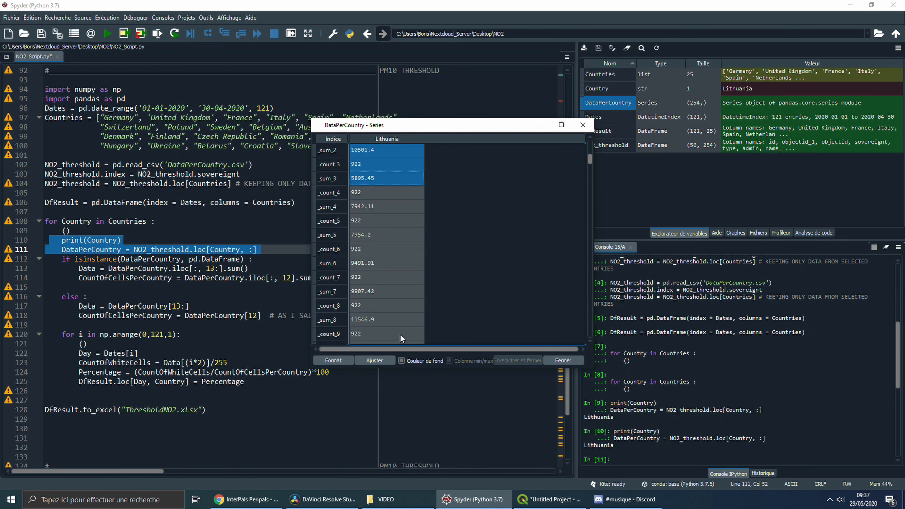
{"action": "scroll", "scroll_direction": "down", "scroll_amount": 3}
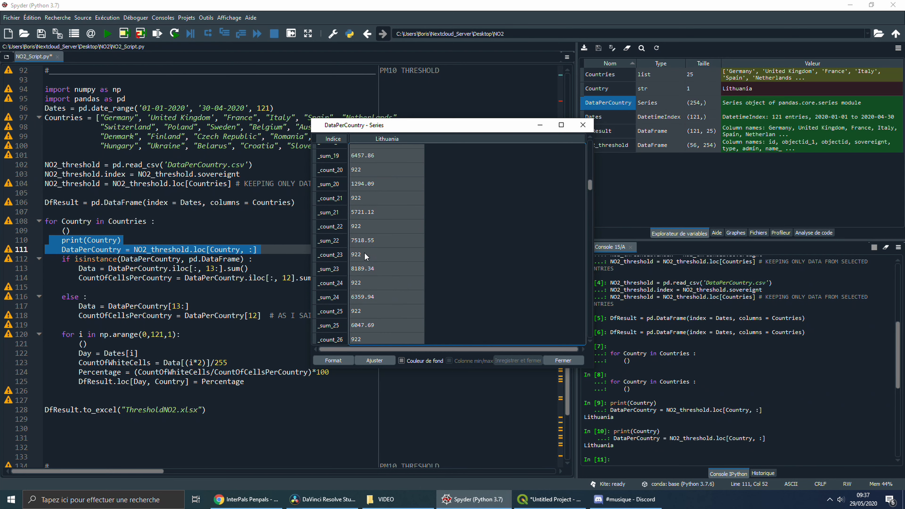
{"action": "left_click", "coordinate": [384, 282]}
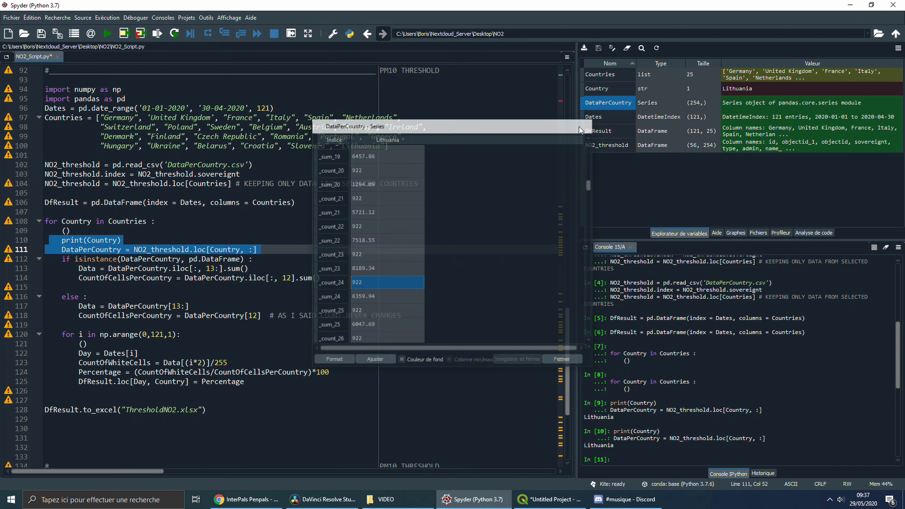
Step: Run the country for-loop and to_excel export to ThresholdNO2.xlsx, then review the filled DfResult table
{"action": "left_click", "coordinate": [560, 358]}
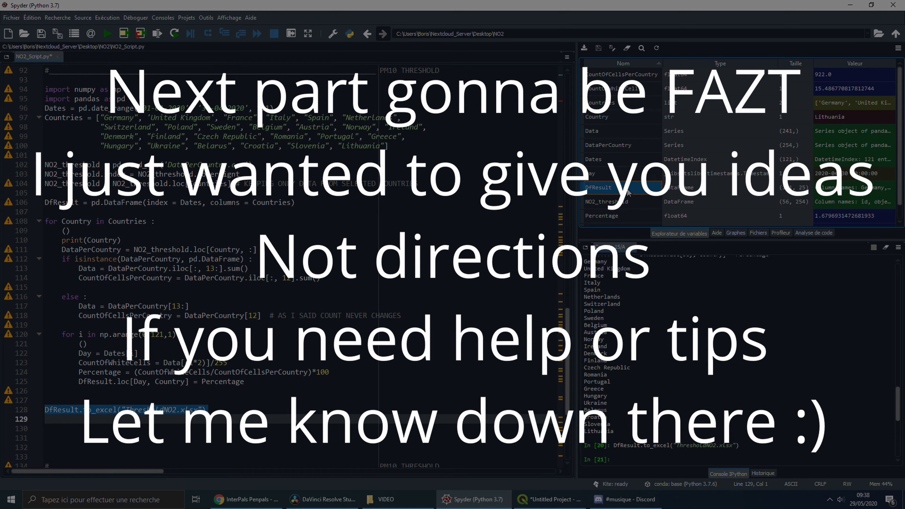
{"action": "double_click", "coordinate": [599, 187]}
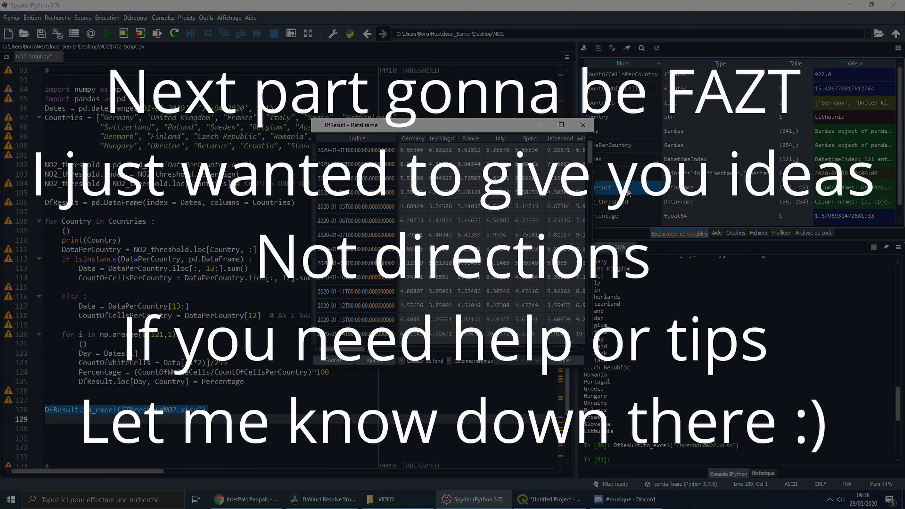
{"action": "scroll", "scroll_direction": "right", "scroll_amount": 3}
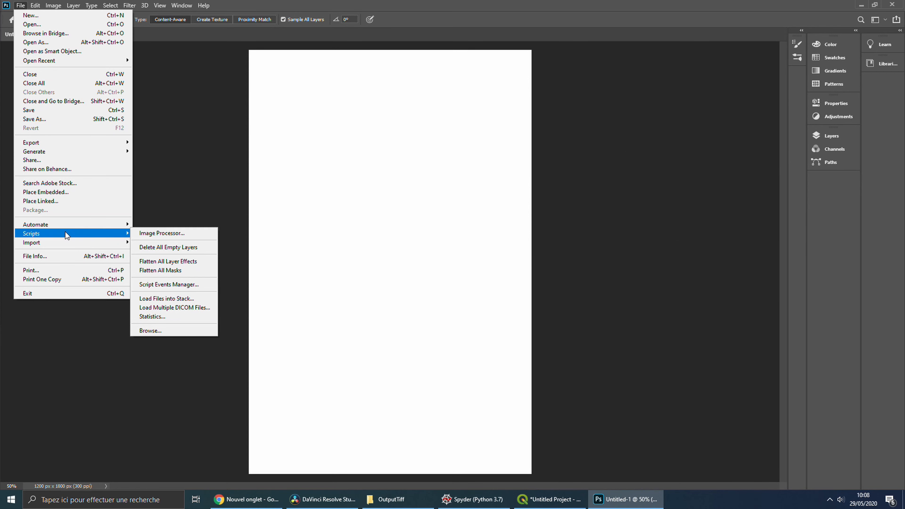
Step: Batch-convert the OutputTiff folder's daily threshold rasters to JPEG copies with Image Processor
{"action": "left_click", "coordinate": [163, 233]}
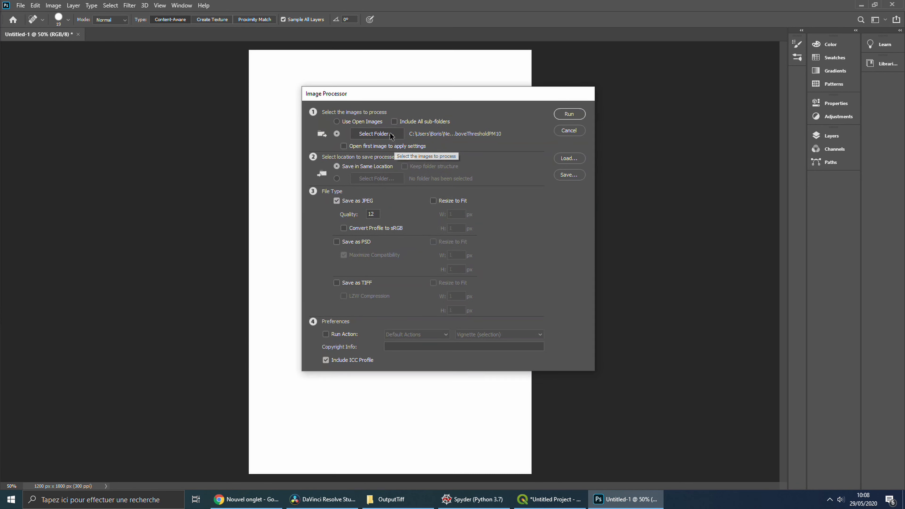
{"action": "left_click", "coordinate": [374, 133]}
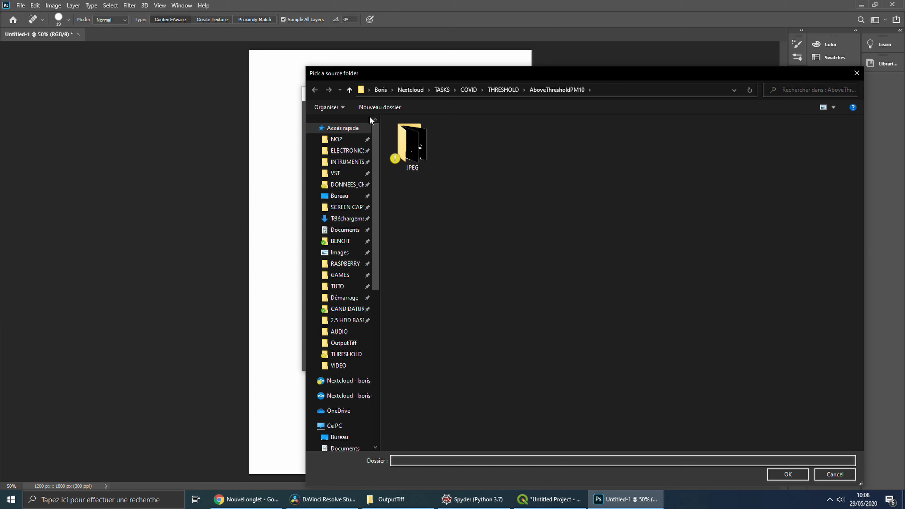
{"action": "double_click", "coordinate": [342, 343]}
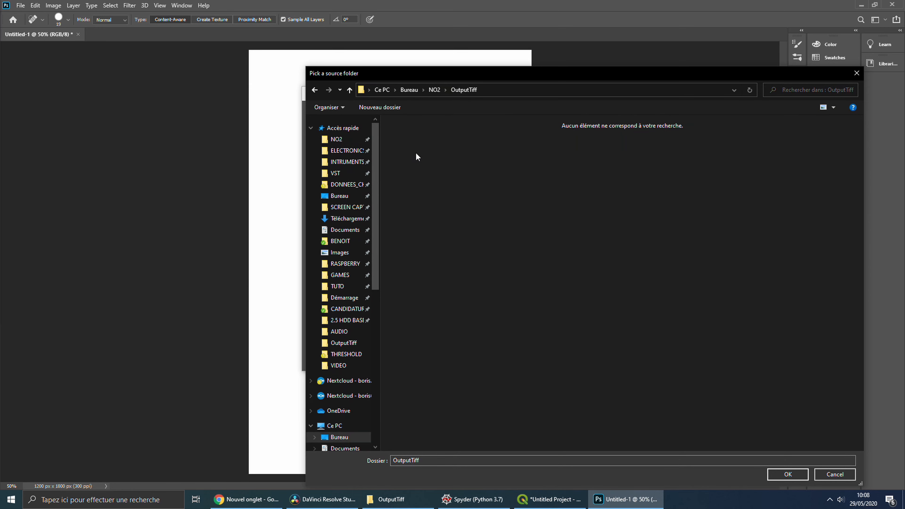
{"action": "left_click", "coordinate": [787, 474]}
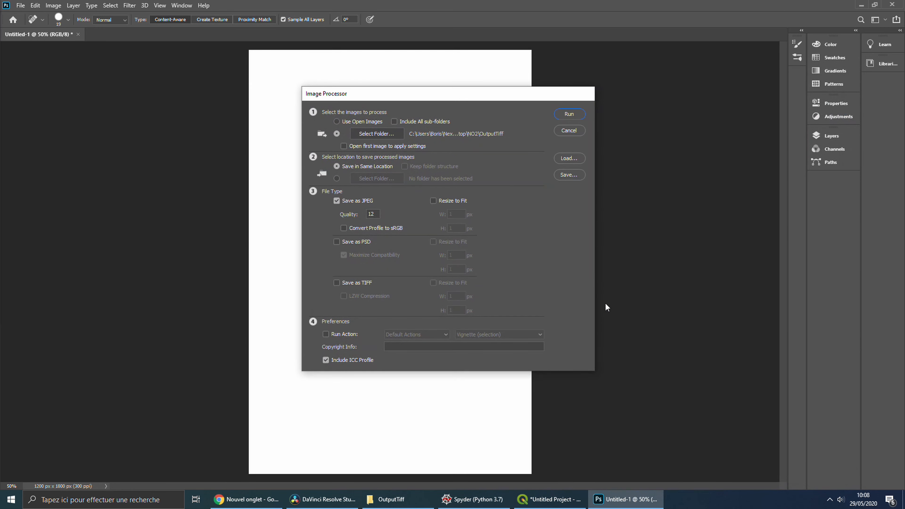
{"action": "mouse_move", "coordinate": [388, 174]}
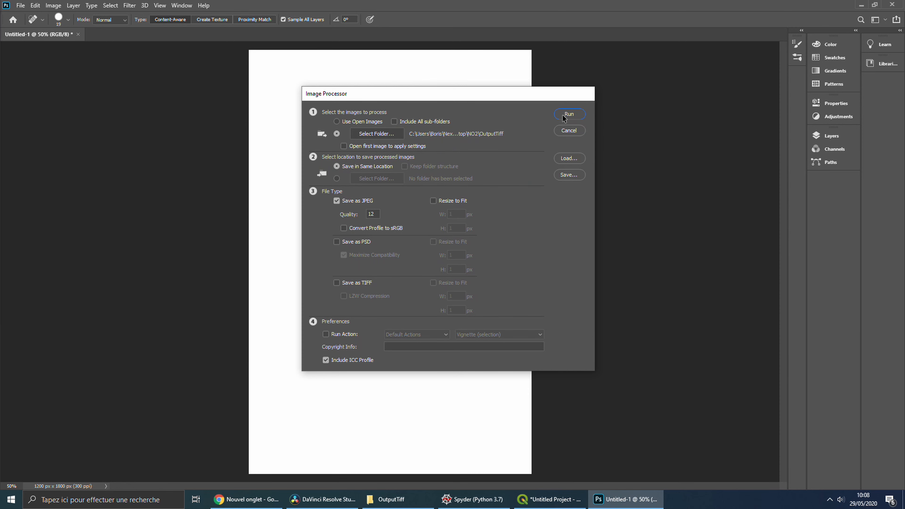
{"action": "left_click", "coordinate": [569, 114]}
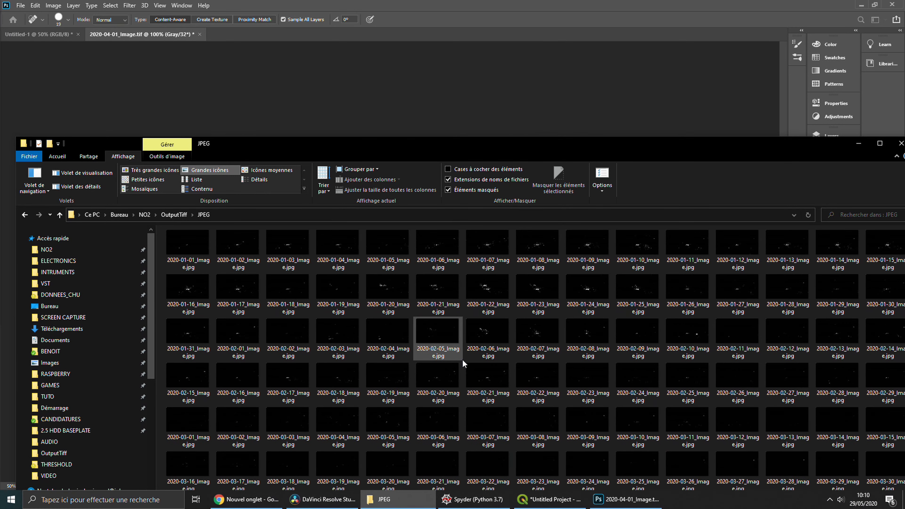
Step: Set the Sample raster layer in QGIS to 50% opacity
{"action": "left_click", "coordinate": [496, 499]}
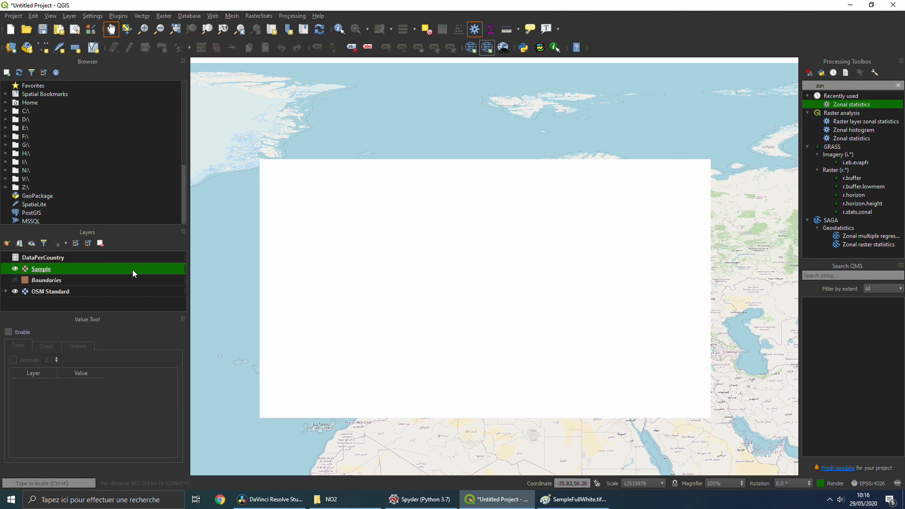
{"action": "double_click", "coordinate": [41, 268]}
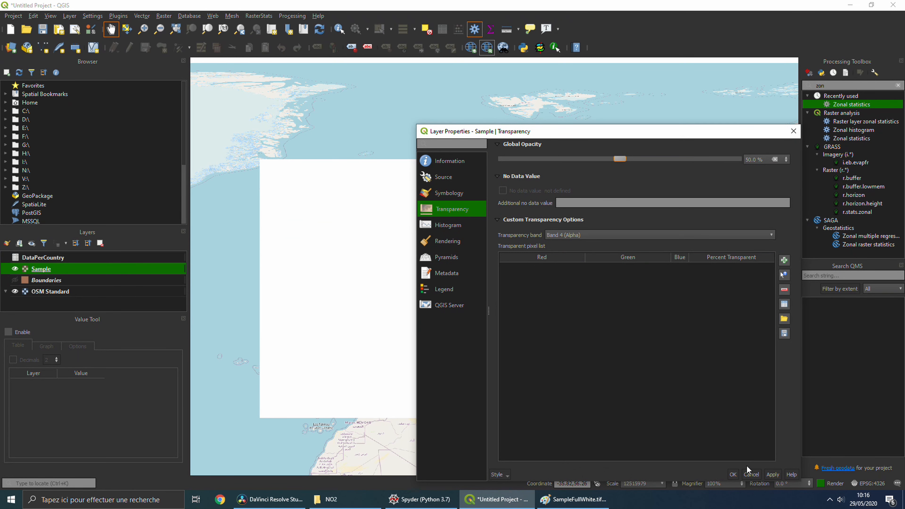
{"action": "left_click", "coordinate": [268, 499]}
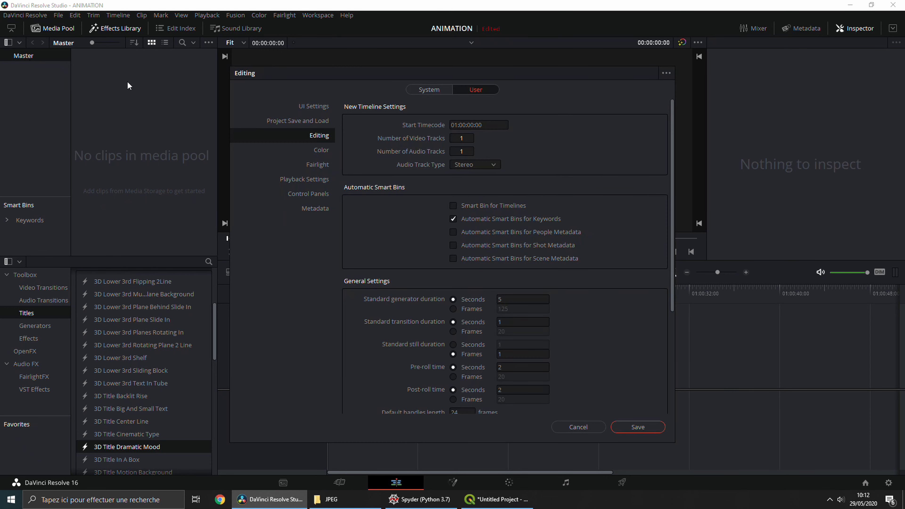
Step: Set the Standard still duration to 1 frame and stack the daily JPEGs and dates over SampleMap at Zoom 0.76
{"action": "scroll", "scroll_direction": "down", "scroll_amount": 3}
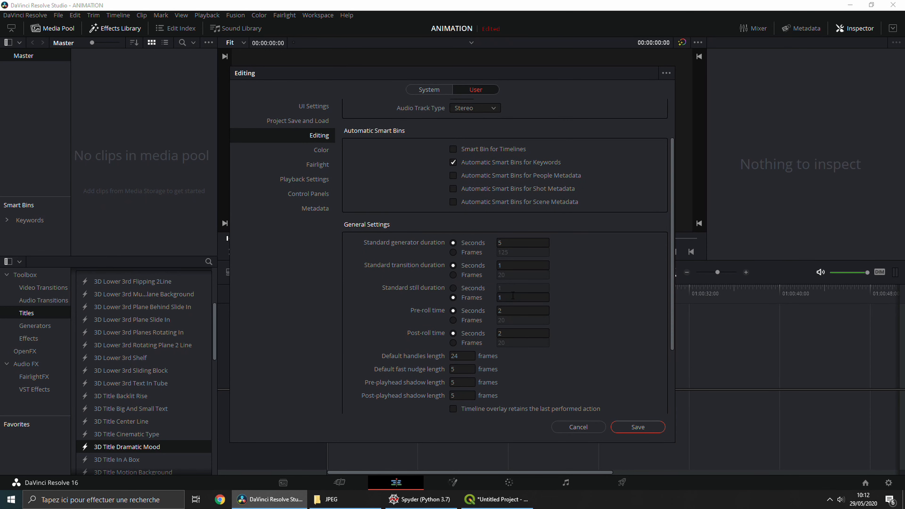
{"action": "left_click", "coordinate": [638, 427]}
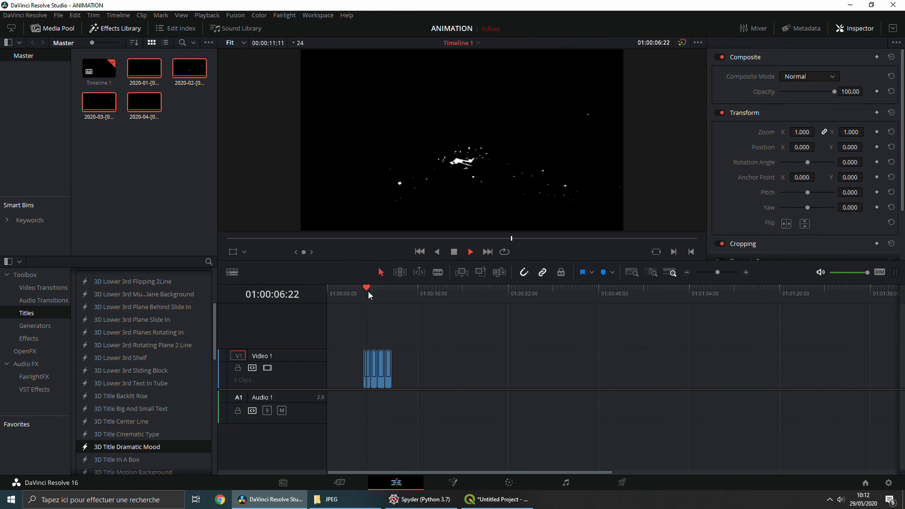
{"action": "left_click", "coordinate": [401, 499]}
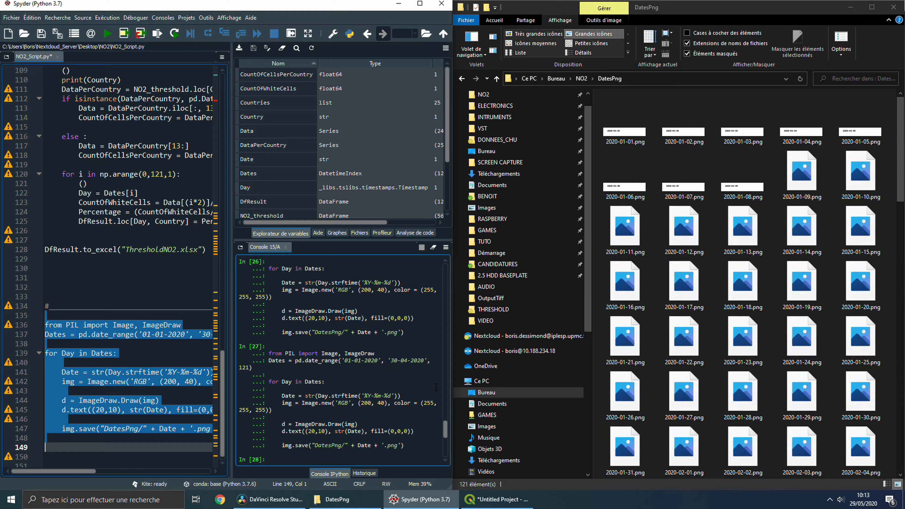
{"action": "left_click", "coordinate": [268, 499]}
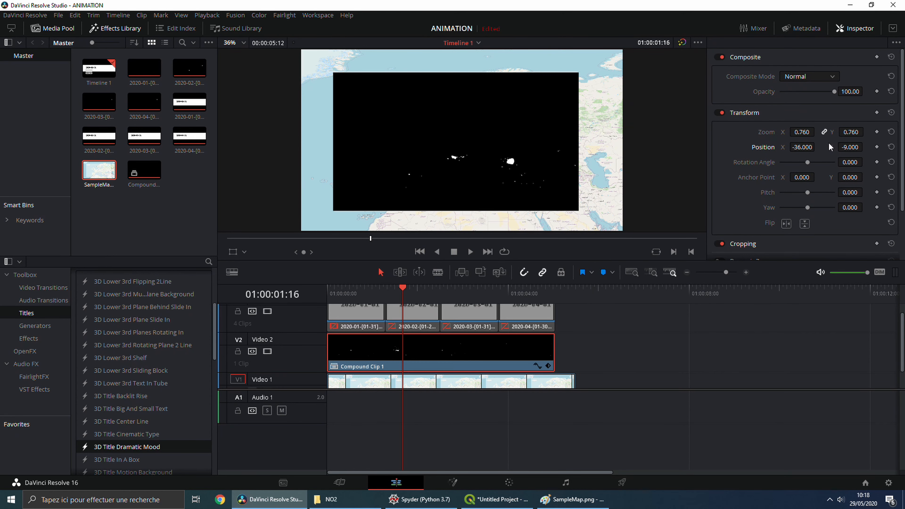
Step: Export the render as NO2 Animation.mov into the NO2 folder and play the result
{"action": "left_click", "coordinate": [809, 77]}
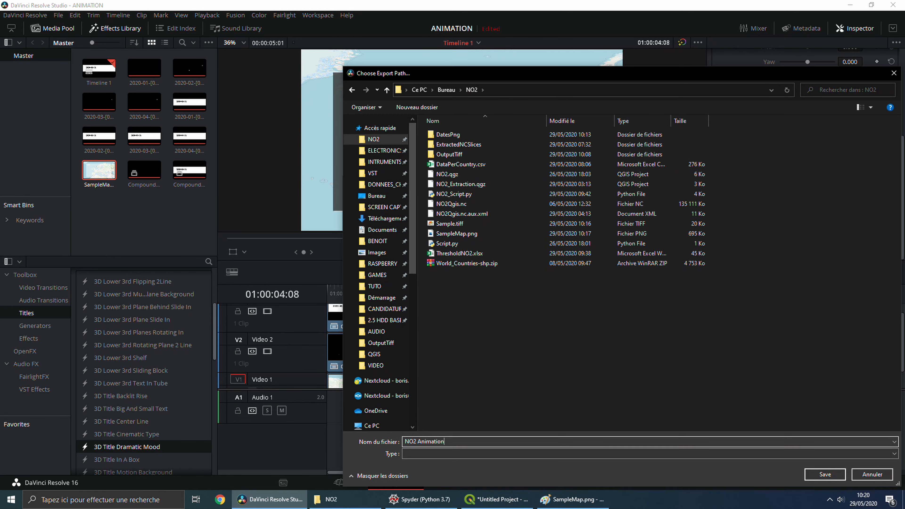
{"action": "left_click", "coordinate": [825, 473]}
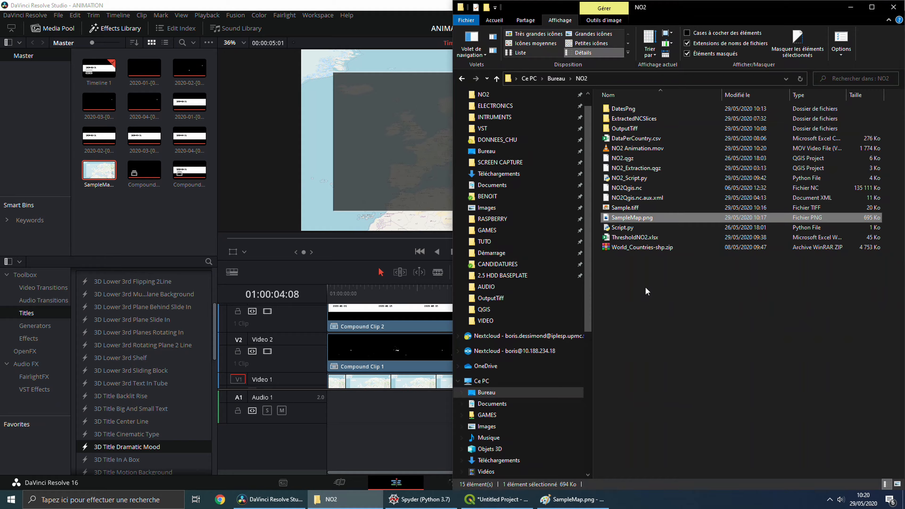
{"action": "double_click", "coordinate": [634, 217]}
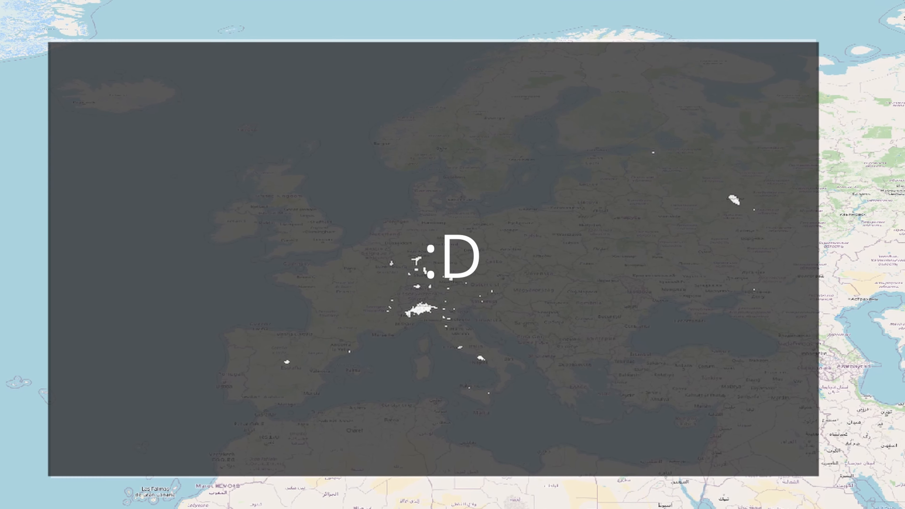